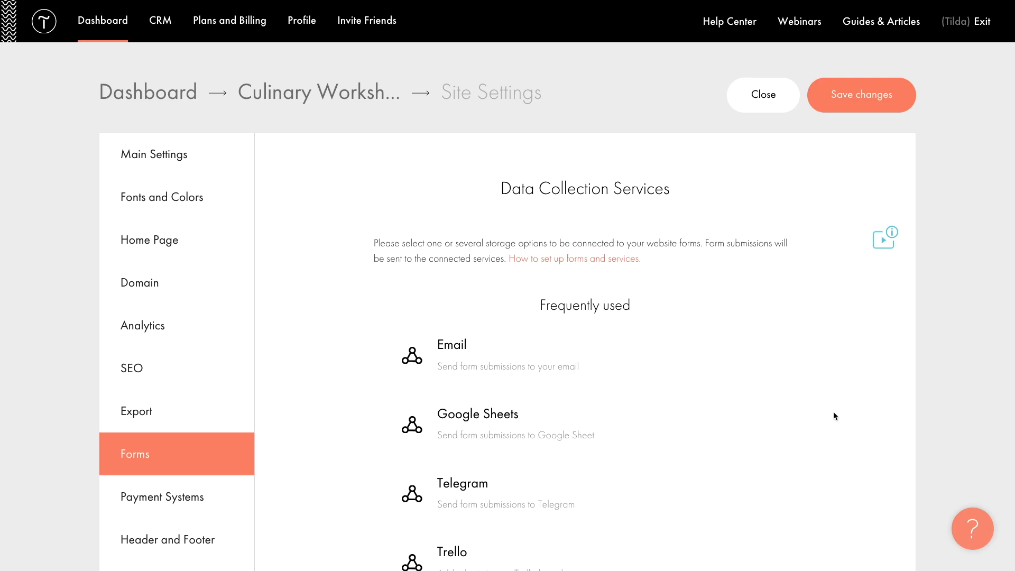
- Review the Culinary Workshop leads log (five submissions, one error), then reopen the Forms services settings
{"action": "scroll", "scroll_direction": "down", "scroll_amount": 3}
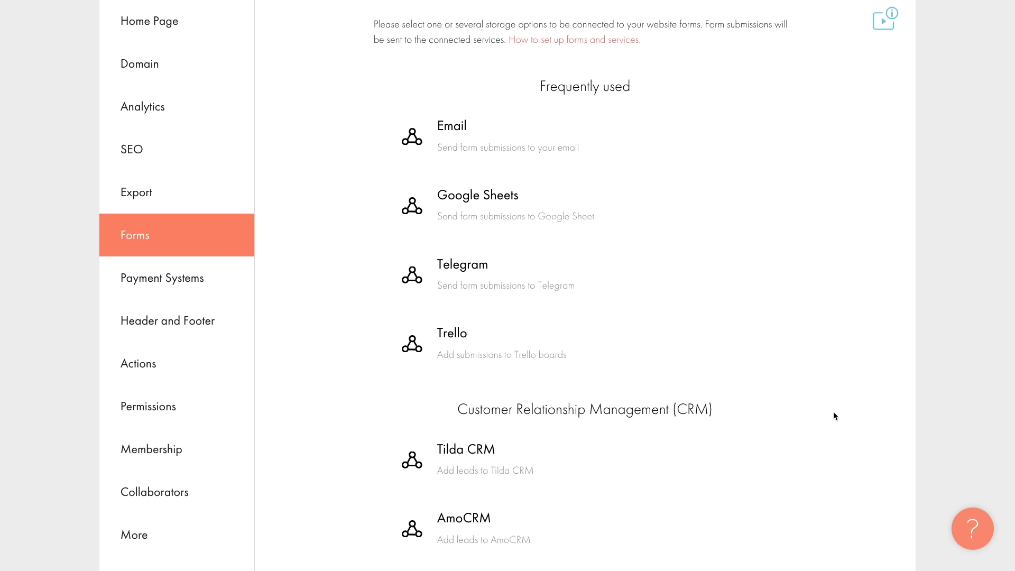
{"action": "scroll", "scroll_direction": "down", "scroll_amount": 3}
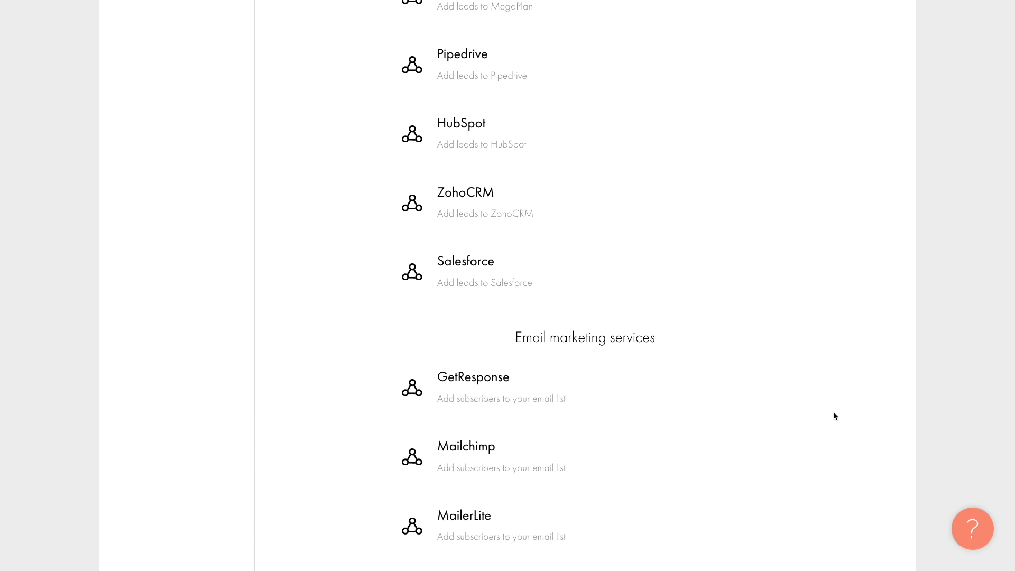
{"action": "scroll", "scroll_direction": "down", "scroll_amount": 3}
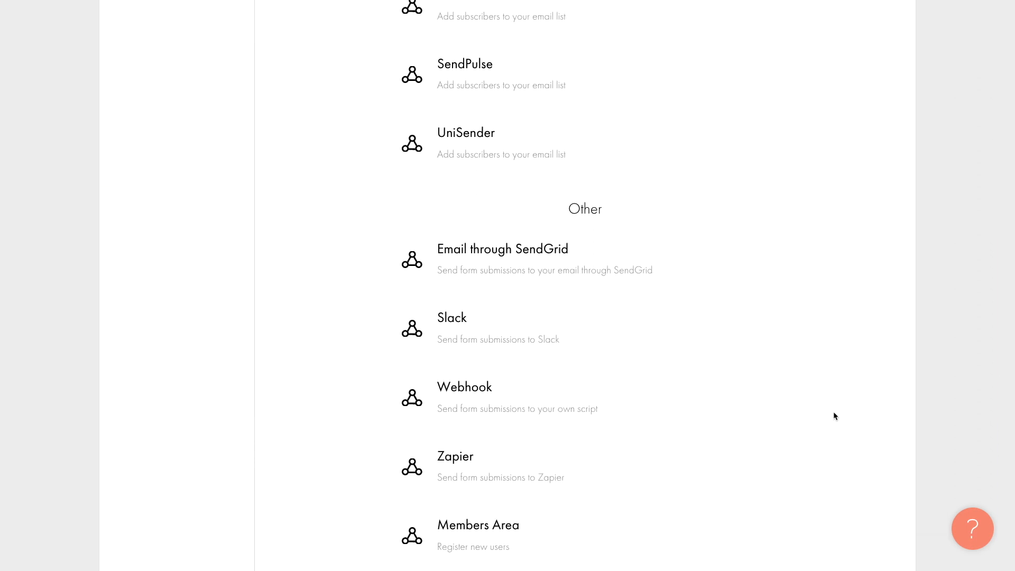
{"action": "scroll", "scroll_direction": "down", "scroll_amount": 3}
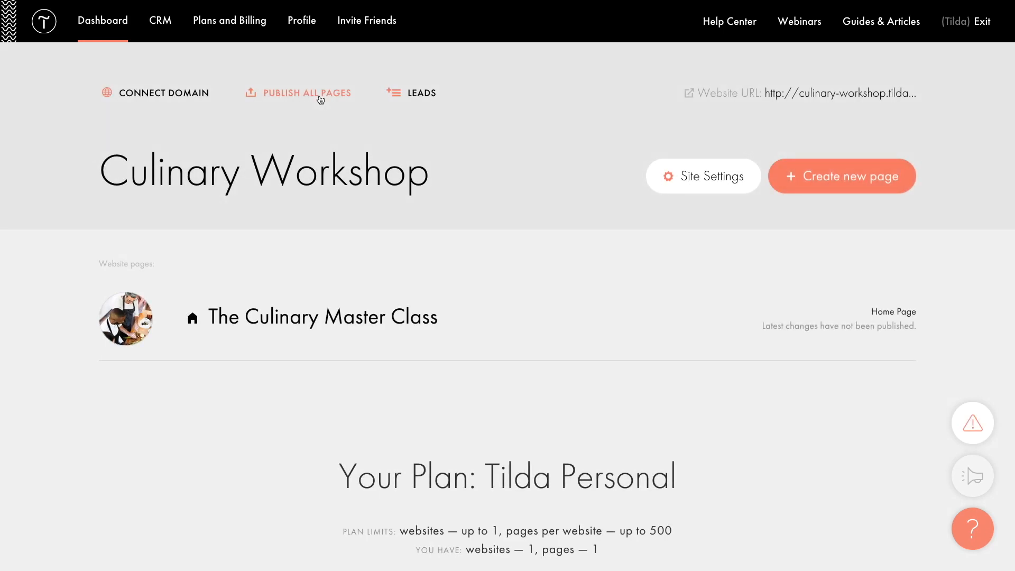
{"action": "left_click", "coordinate": [420, 92]}
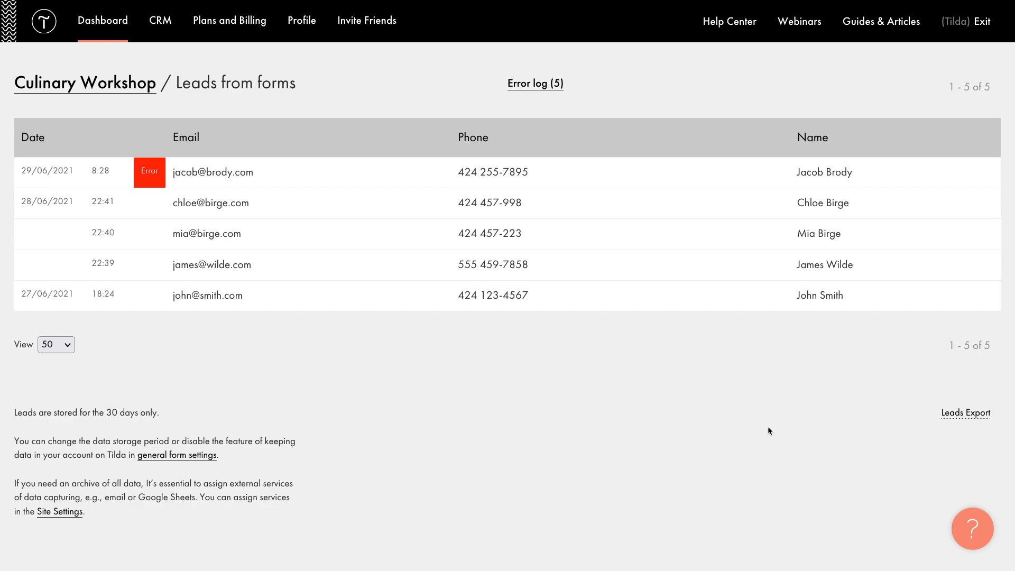
{"action": "left_click", "coordinate": [535, 83]}
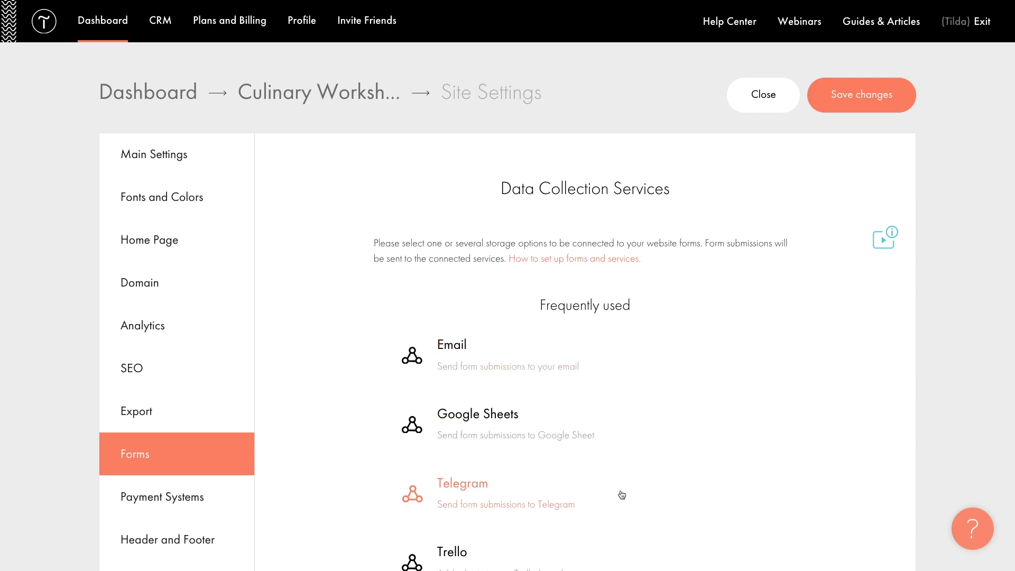
{"action": "scroll", "scroll_direction": "down", "scroll_amount": 3}
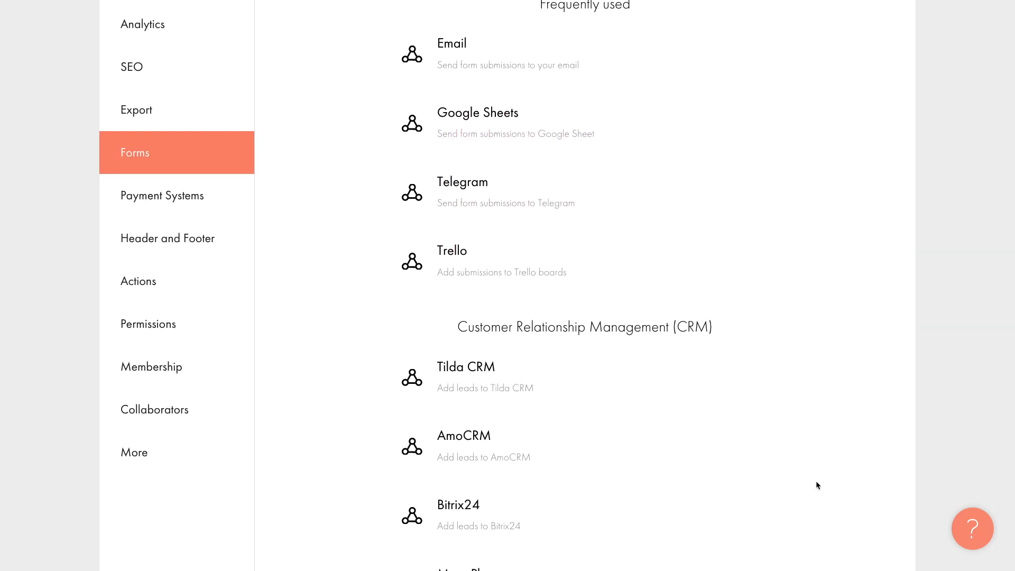
{"action": "scroll", "scroll_direction": "down", "scroll_amount": 3}
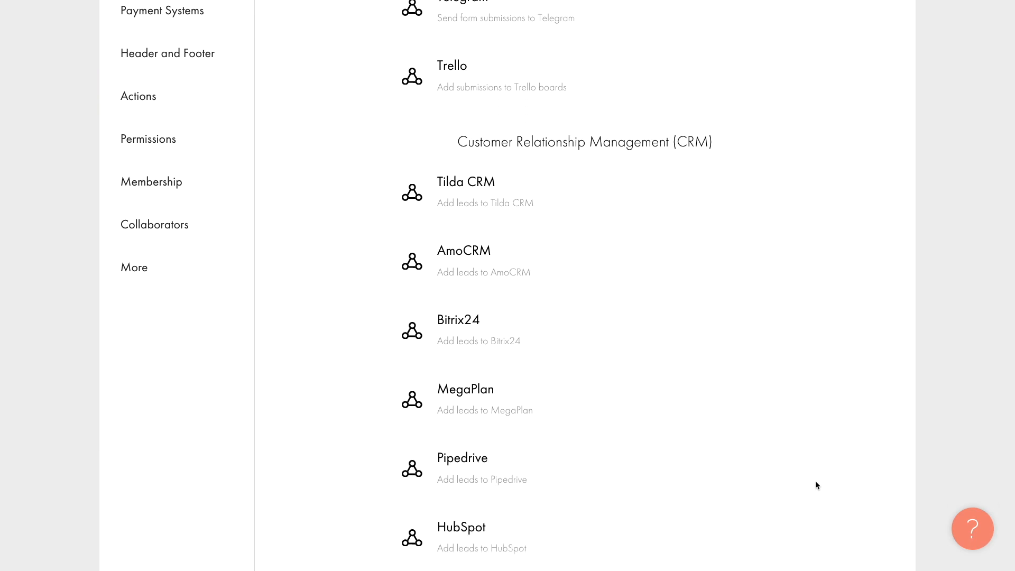
{"action": "scroll", "scroll_direction": "down", "scroll_amount": 3}
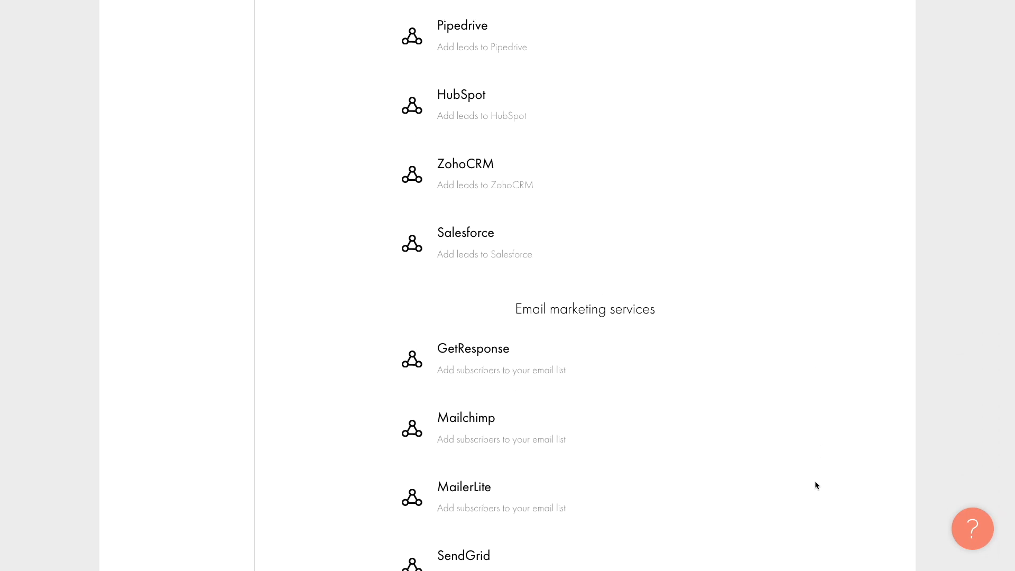
{"action": "scroll", "scroll_direction": "down", "scroll_amount": 3}
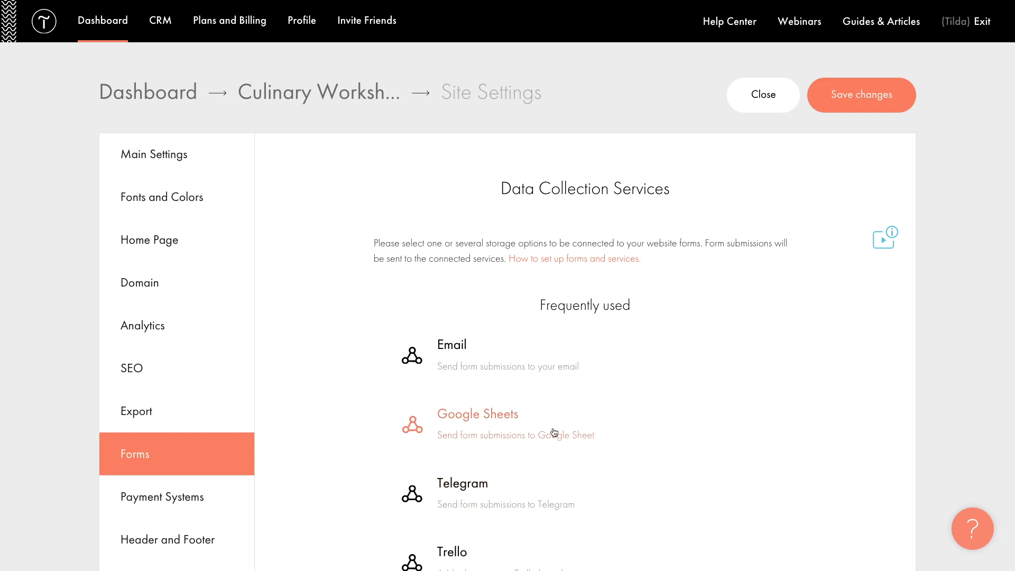
- Authorize Google Sheets as the receiver for Culinary Workshop form submissions
{"action": "left_click", "coordinate": [477, 414]}
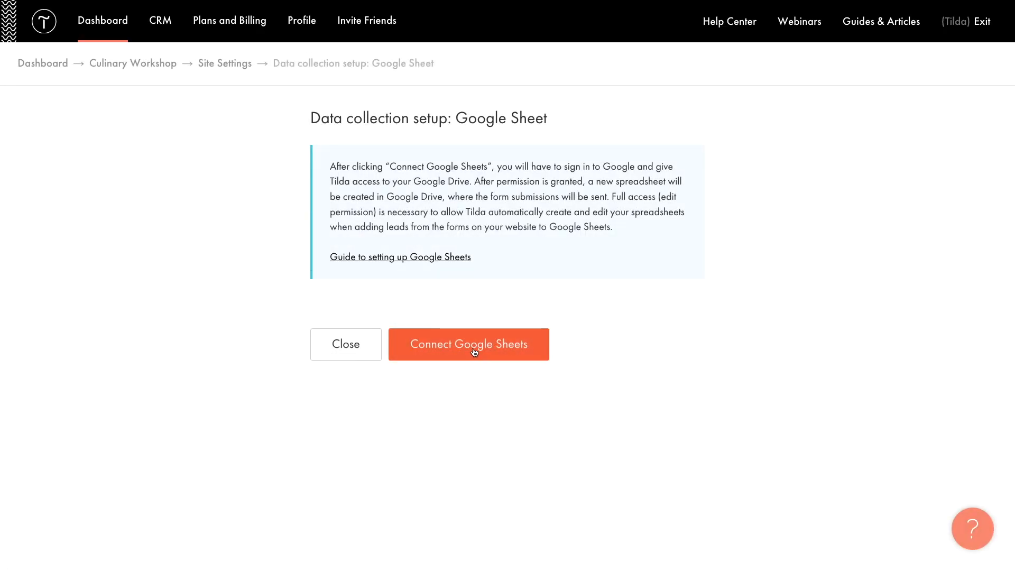
{"action": "left_click", "coordinate": [470, 344]}
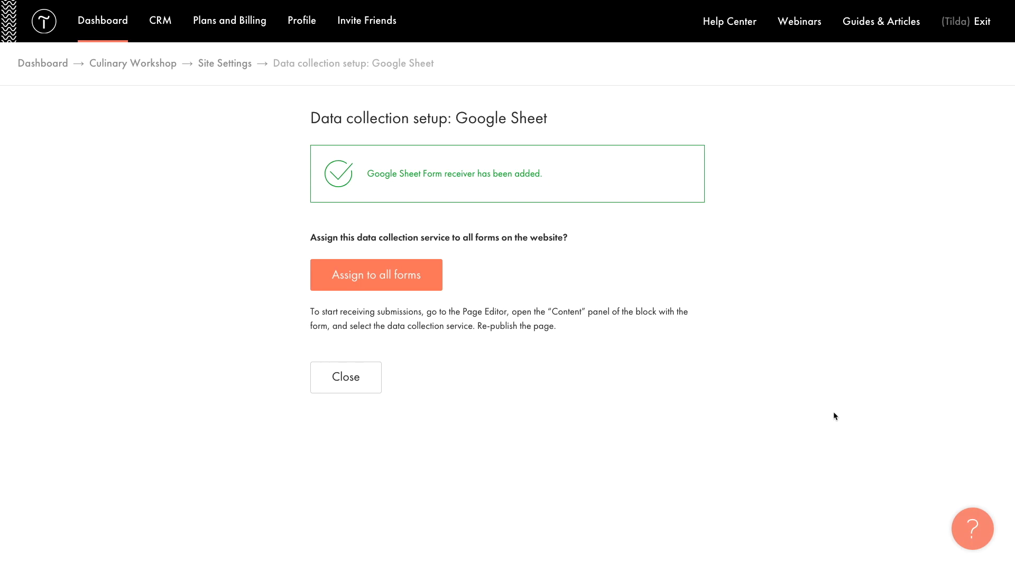
{"action": "mouse_move", "coordinate": [430, 279]}
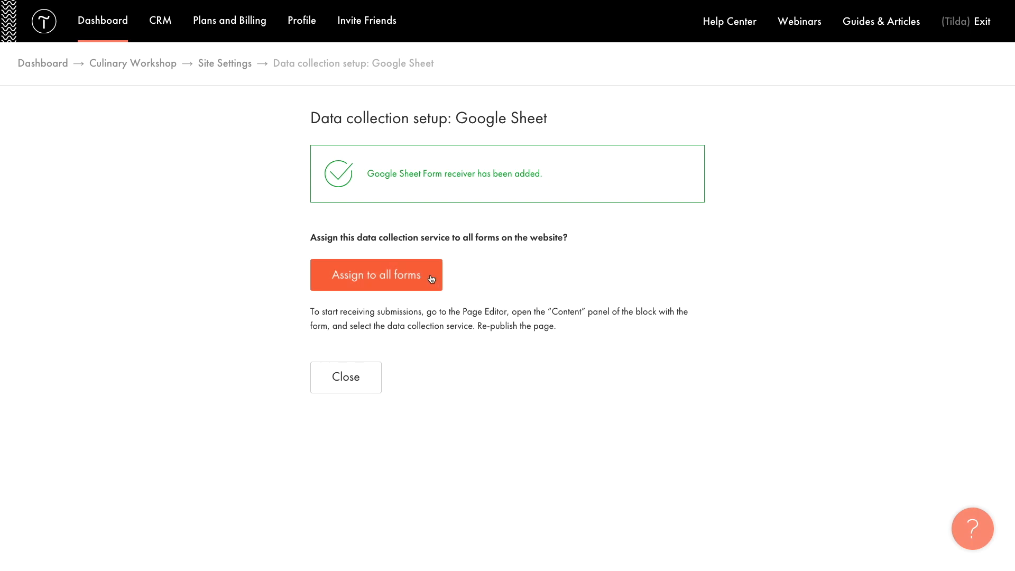
{"action": "mouse_move", "coordinate": [530, 366]}
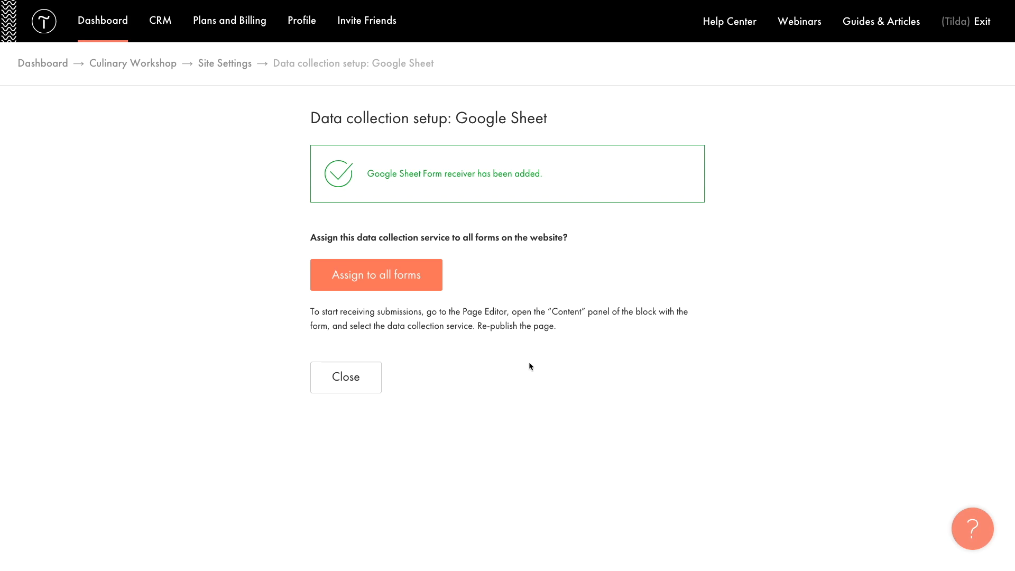
{"action": "mouse_move", "coordinate": [538, 379]}
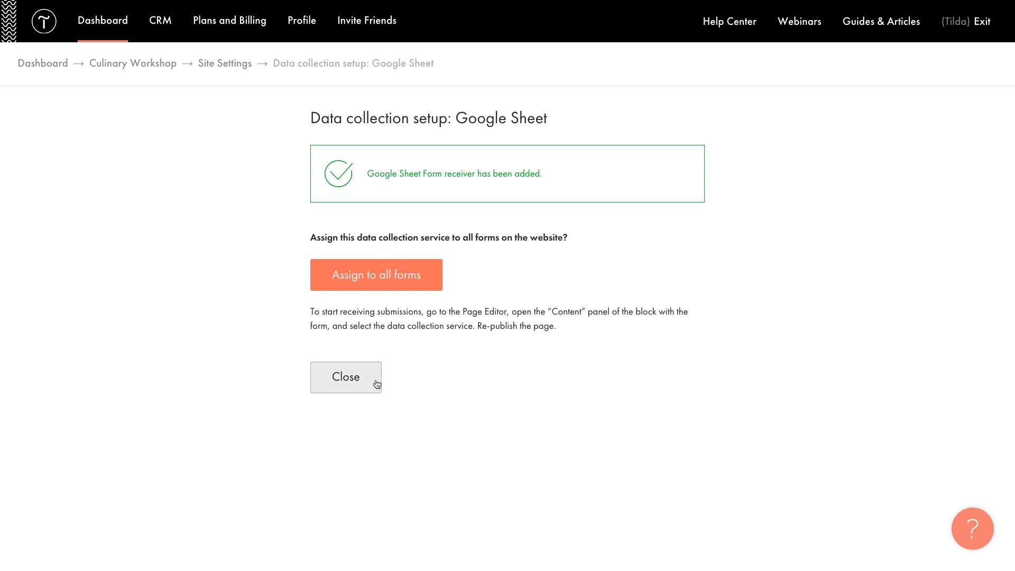
{"action": "left_click", "coordinate": [346, 378]}
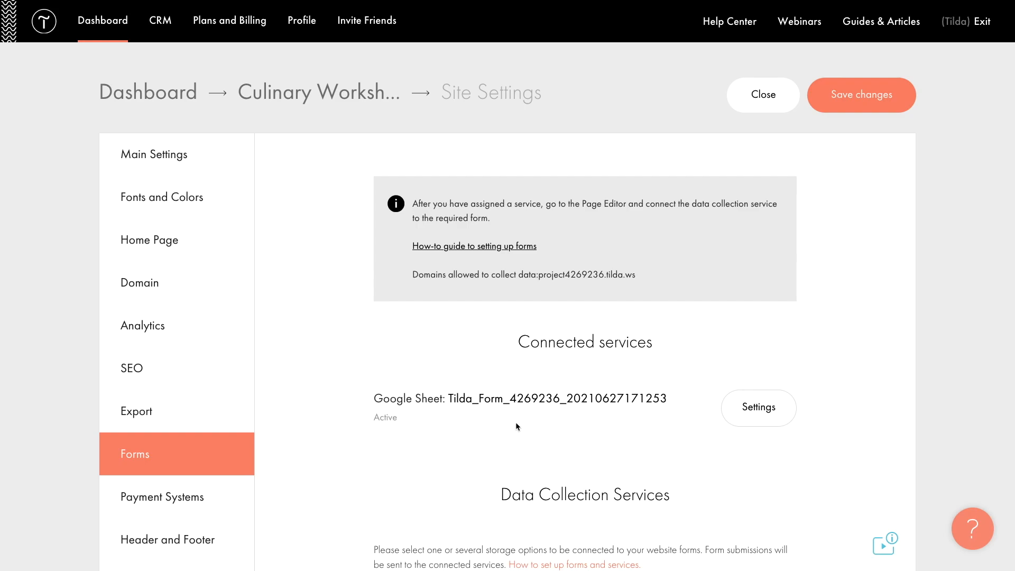
{"action": "mouse_move", "coordinate": [401, 421]}
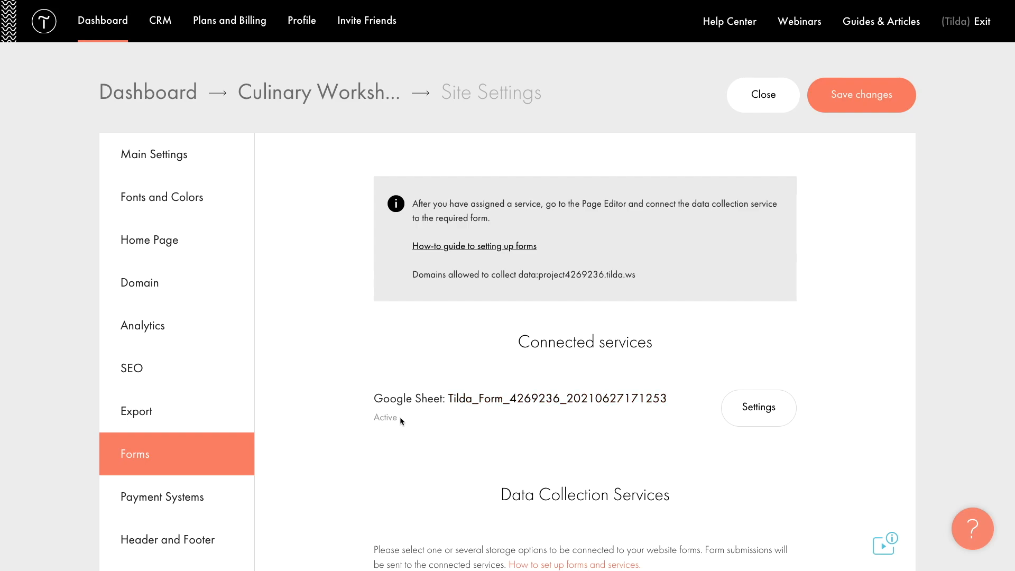
{"action": "mouse_move", "coordinate": [634, 413]}
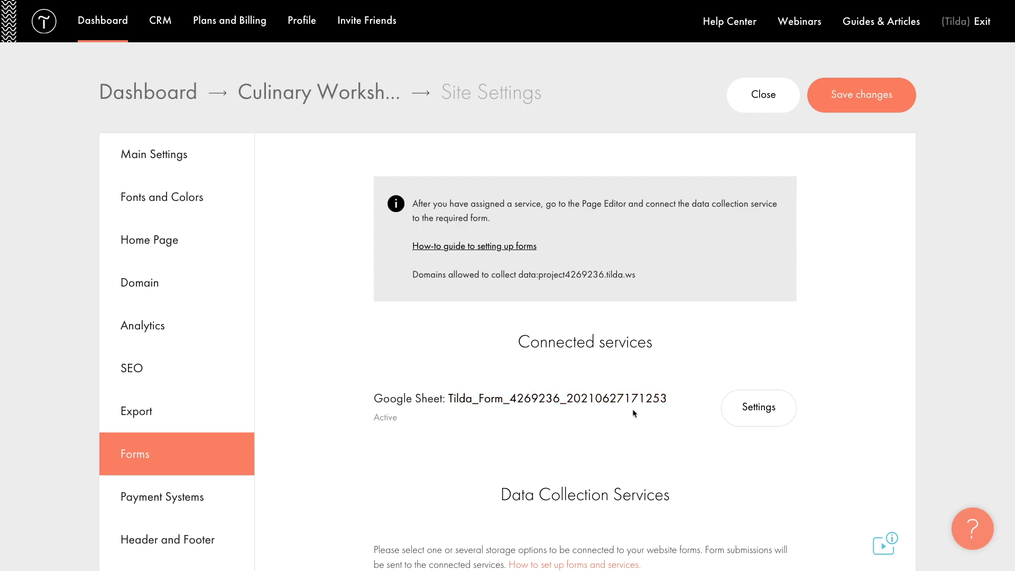
- Rename the Google Sheet service to 'Masterclass Submissions' and save it
{"action": "left_click", "coordinate": [759, 408]}
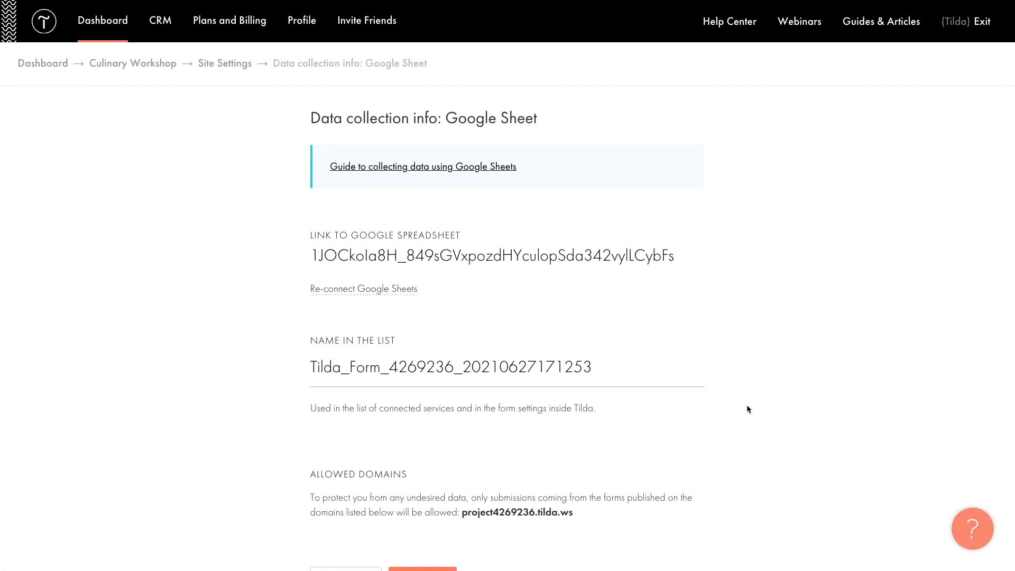
{"action": "mouse_move", "coordinate": [428, 315]}
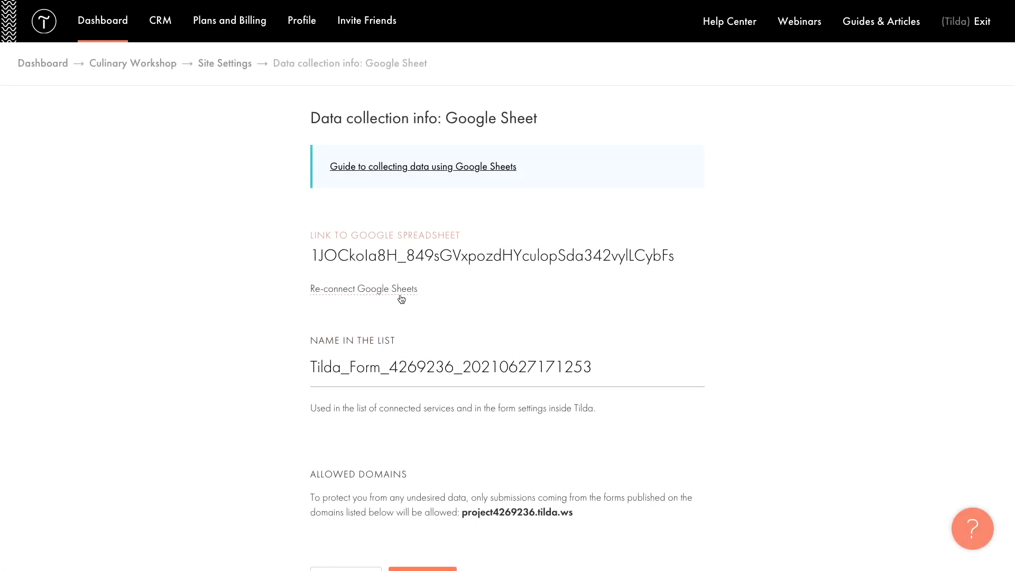
{"action": "mouse_move", "coordinate": [720, 455]}
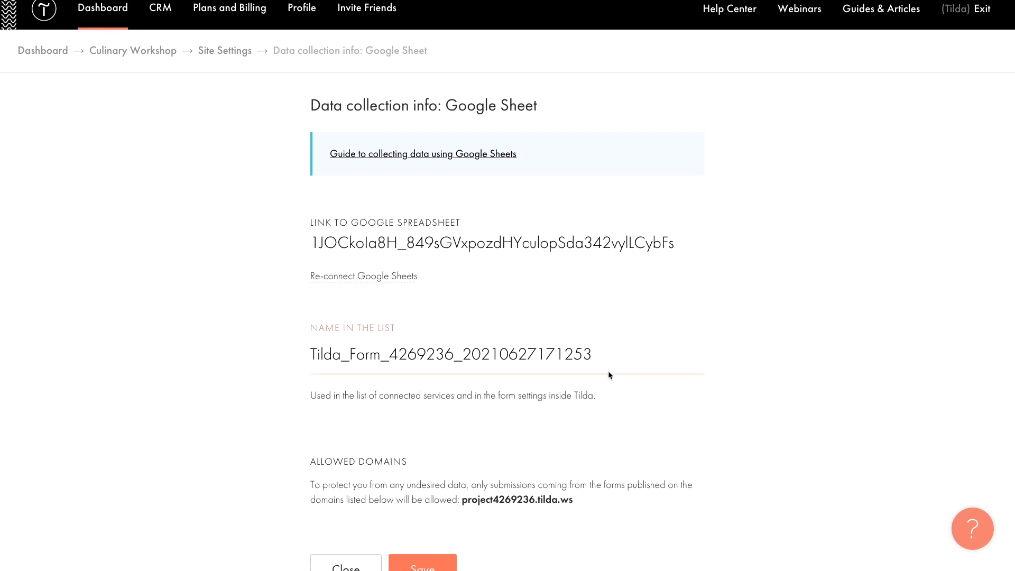
{"action": "type", "text": "M"}
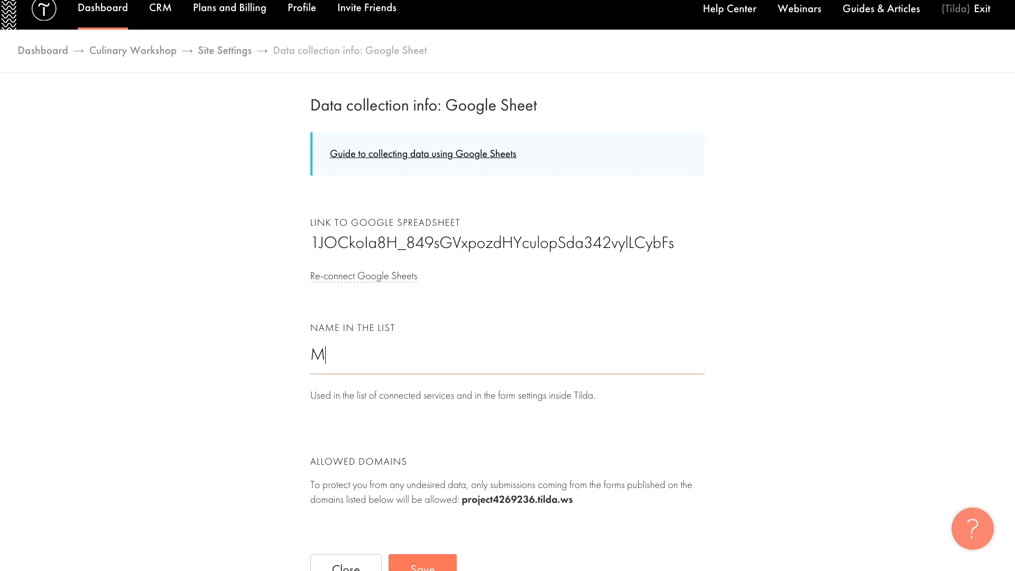
{"action": "type", "text": "asterclass Submissions"}
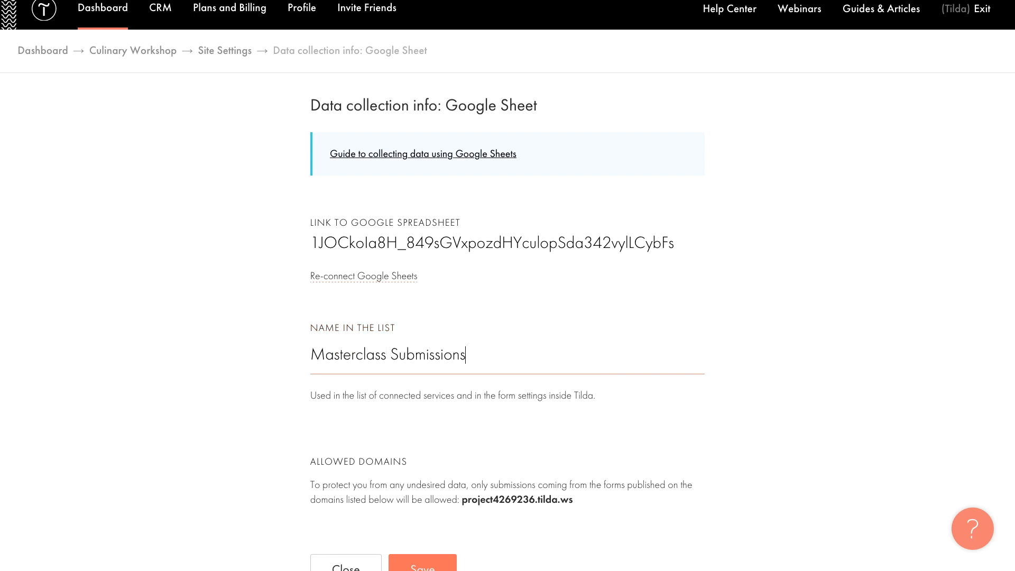
{"action": "scroll", "scroll_direction": "down", "scroll_amount": 3}
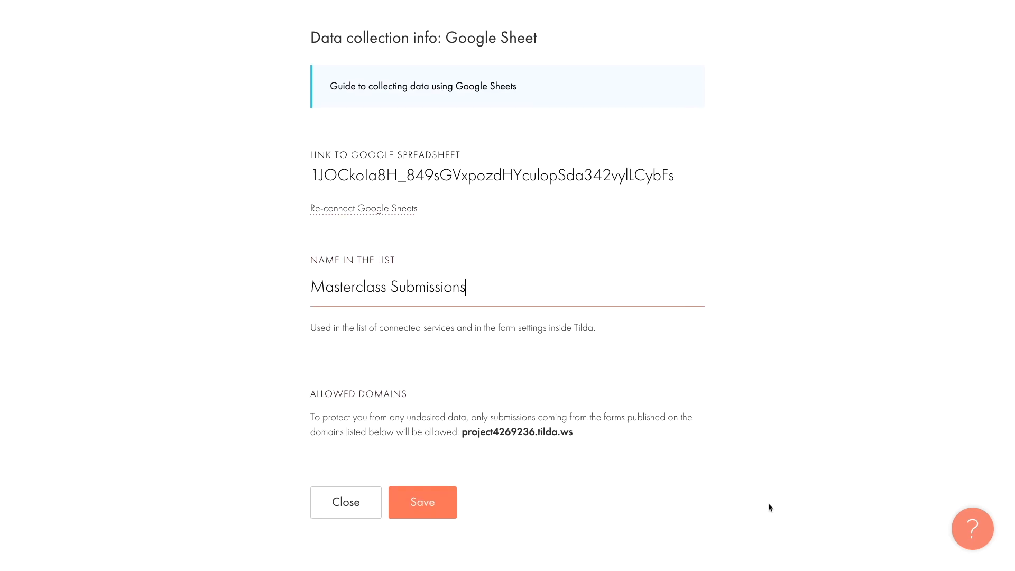
{"action": "scroll", "scroll_direction": "down", "scroll_amount": 3}
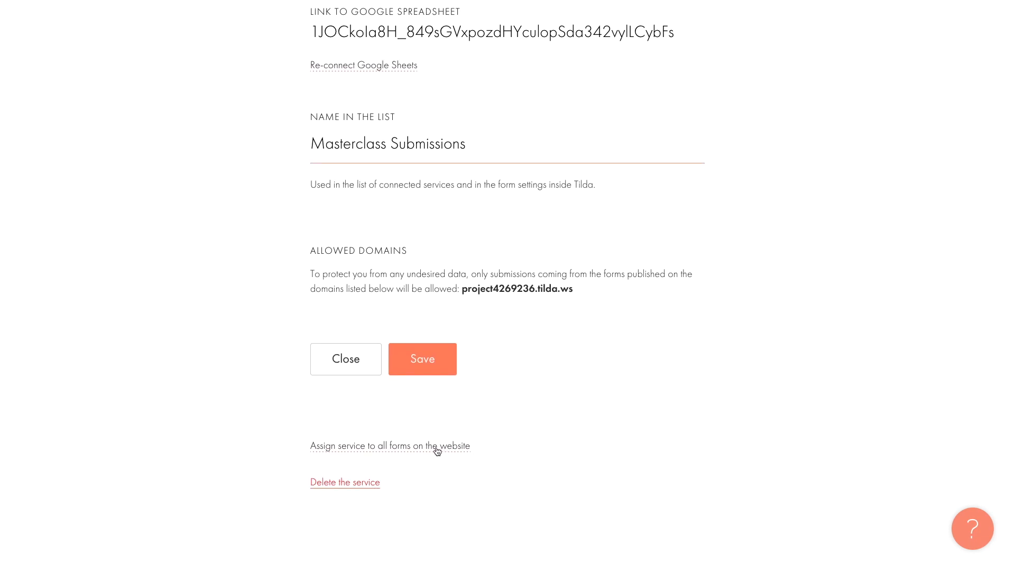
{"action": "mouse_move", "coordinate": [369, 485]}
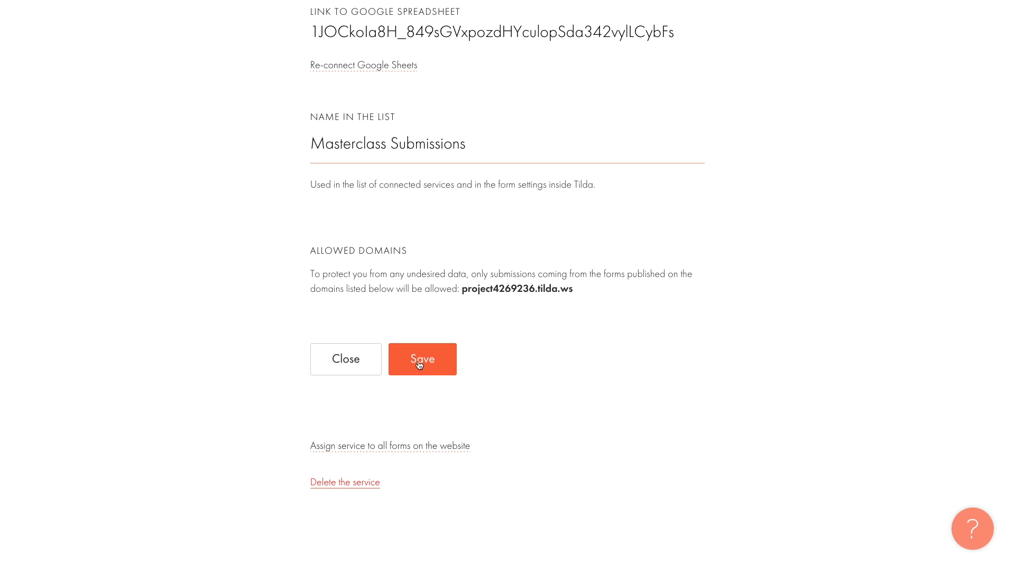
{"action": "left_click", "coordinate": [422, 360]}
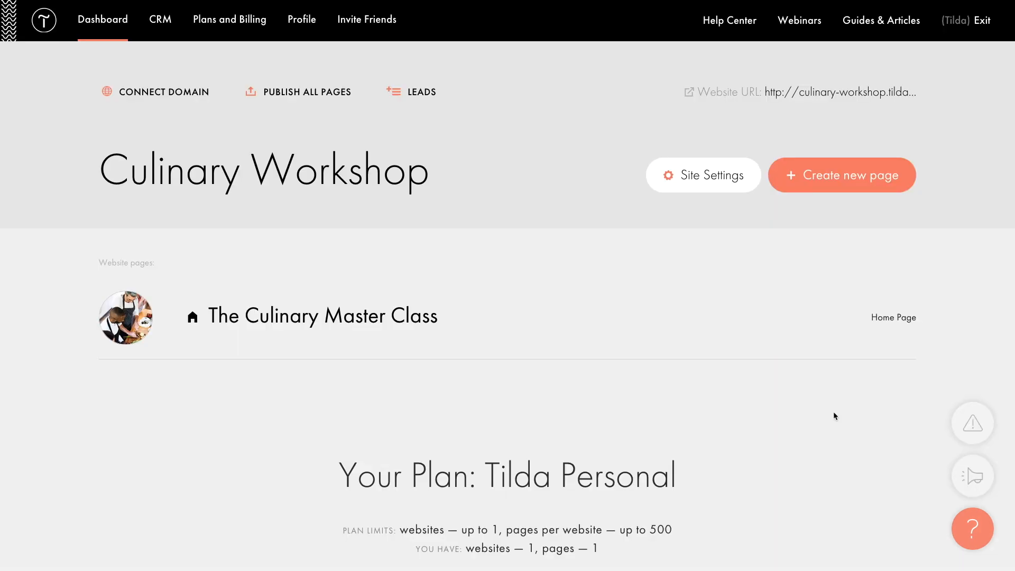
{"action": "mouse_move", "coordinate": [322, 317]}
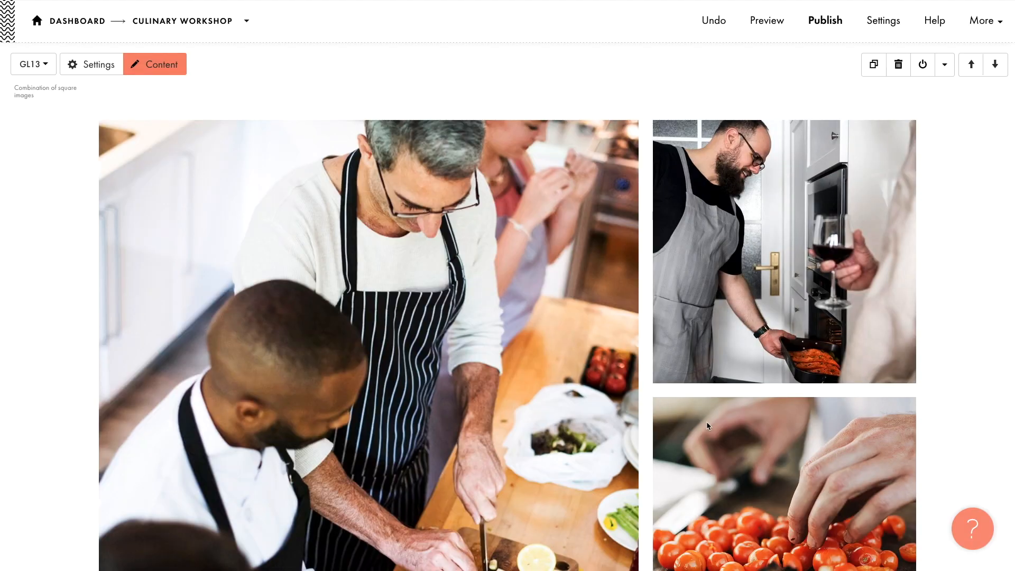
- Link the ticket form block to the GSHEET service, save it, and publish the page
{"action": "scroll", "scroll_direction": "down", "scroll_amount": 3}
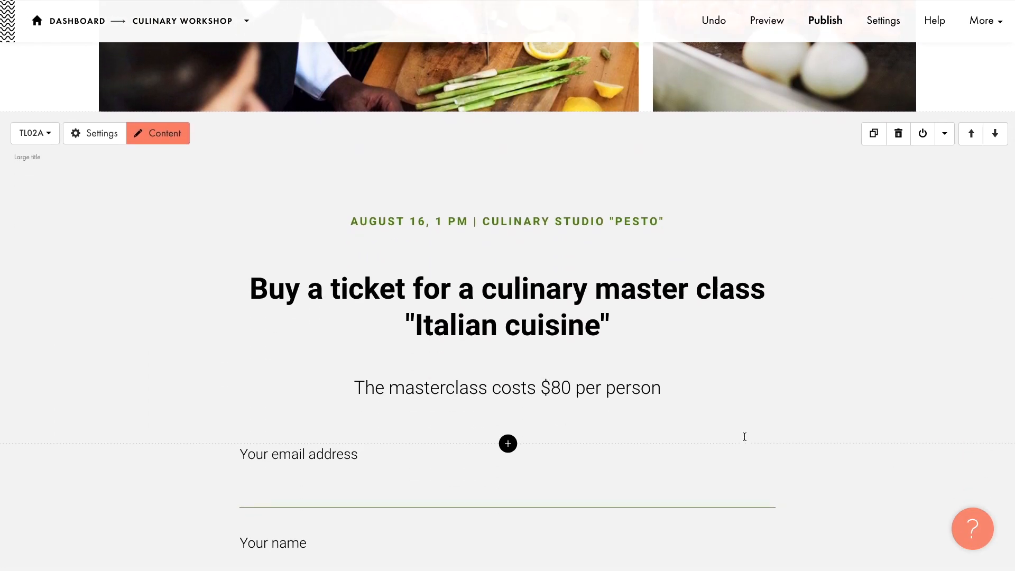
{"action": "scroll", "scroll_direction": "down", "scroll_amount": 3}
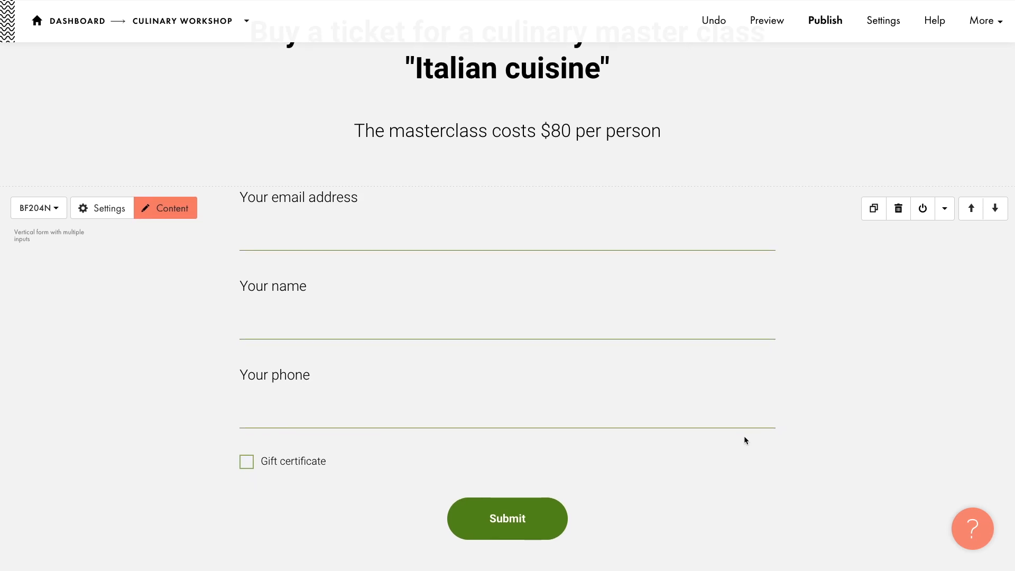
{"action": "mouse_move", "coordinate": [128, 259]}
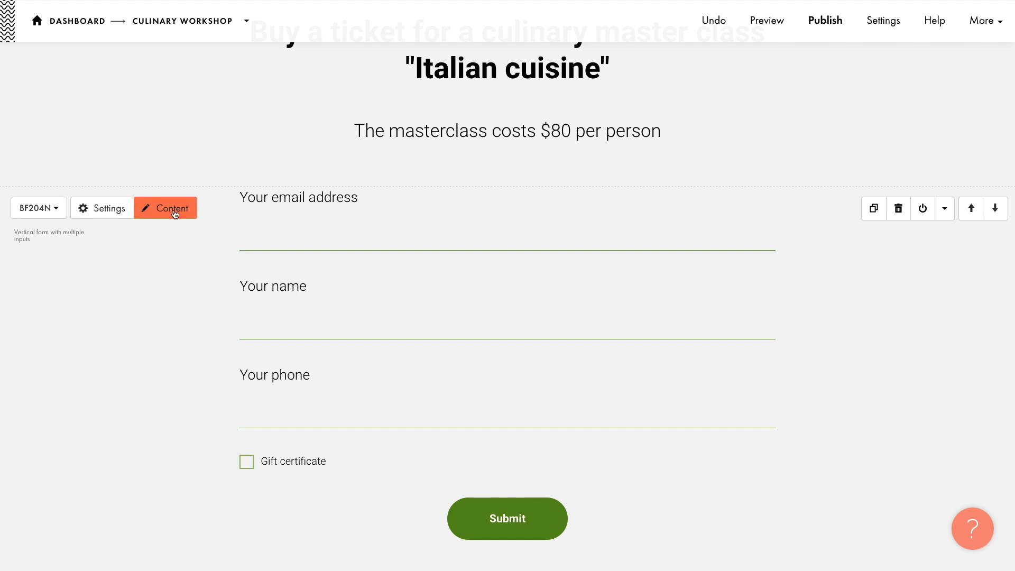
{"action": "left_click", "coordinate": [170, 209]}
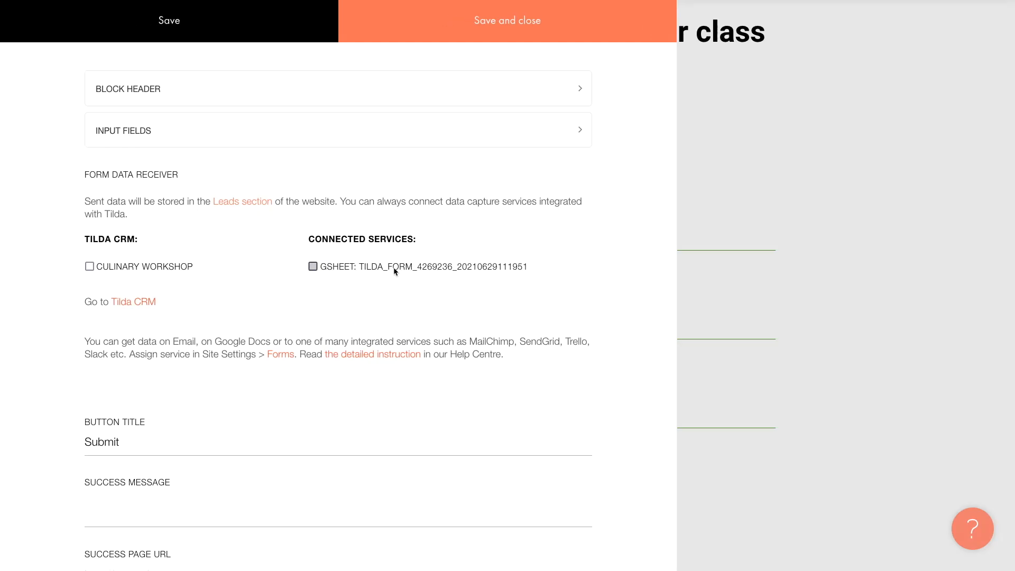
{"action": "left_click", "coordinate": [313, 266]}
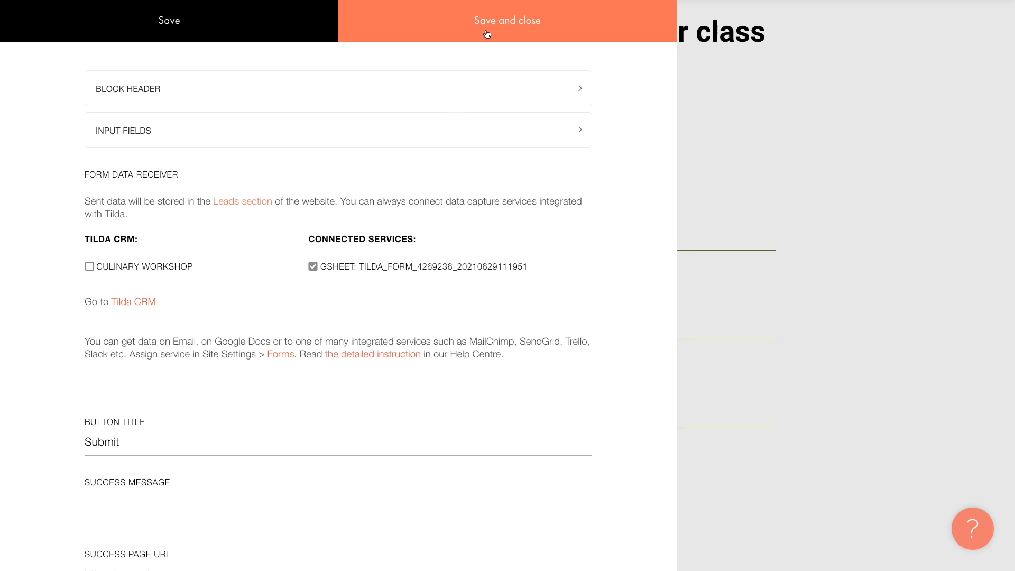
{"action": "left_click", "coordinate": [507, 20]}
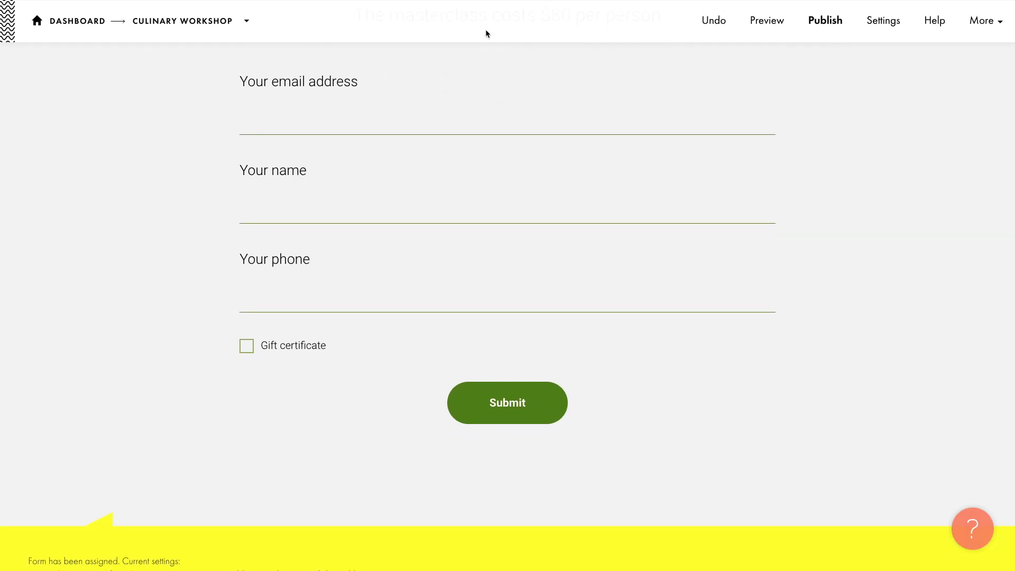
{"action": "left_click", "coordinate": [825, 20]}
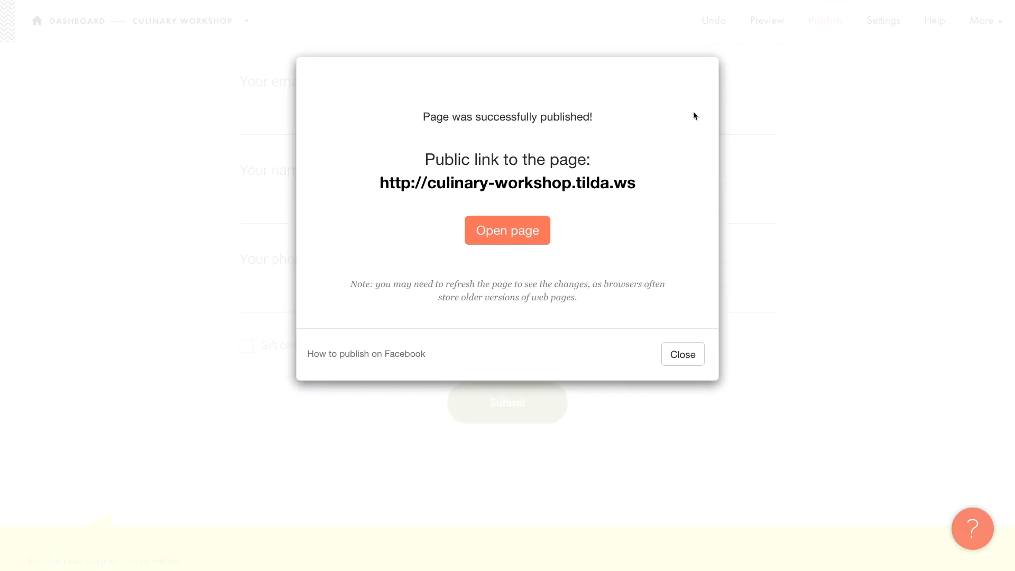
{"action": "left_click", "coordinate": [682, 355]}
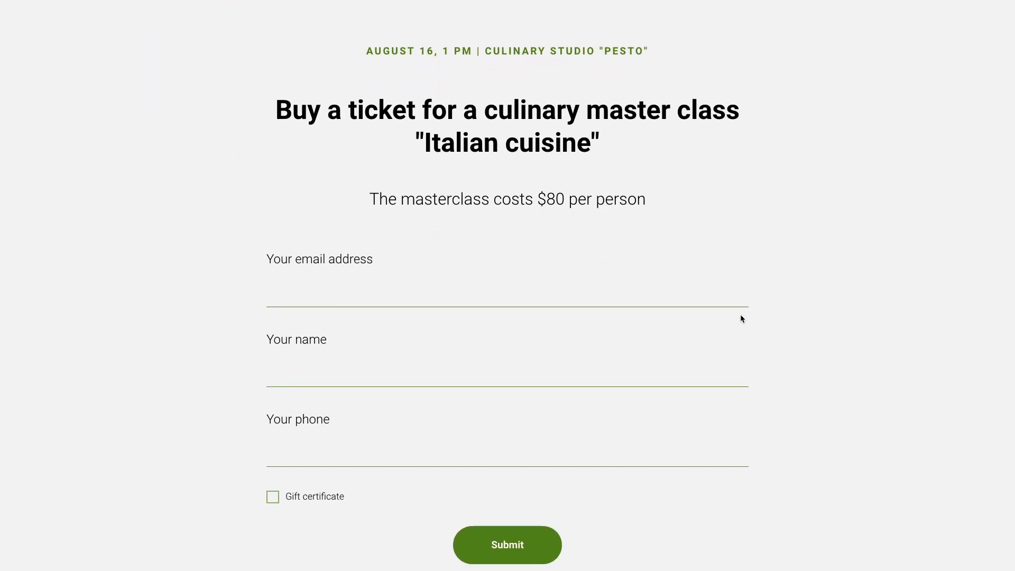
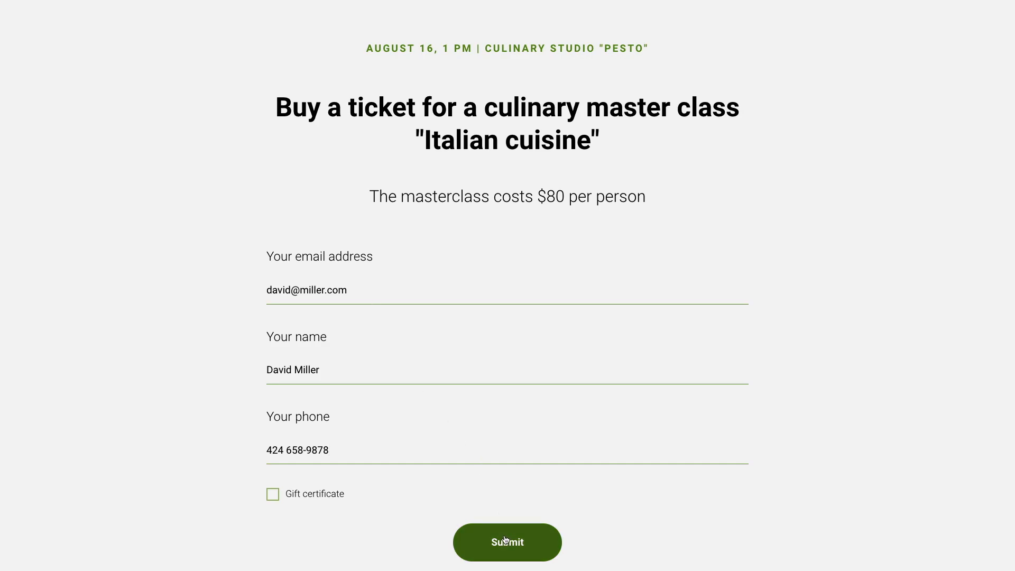
{"action": "left_click", "coordinate": [824, 20]}
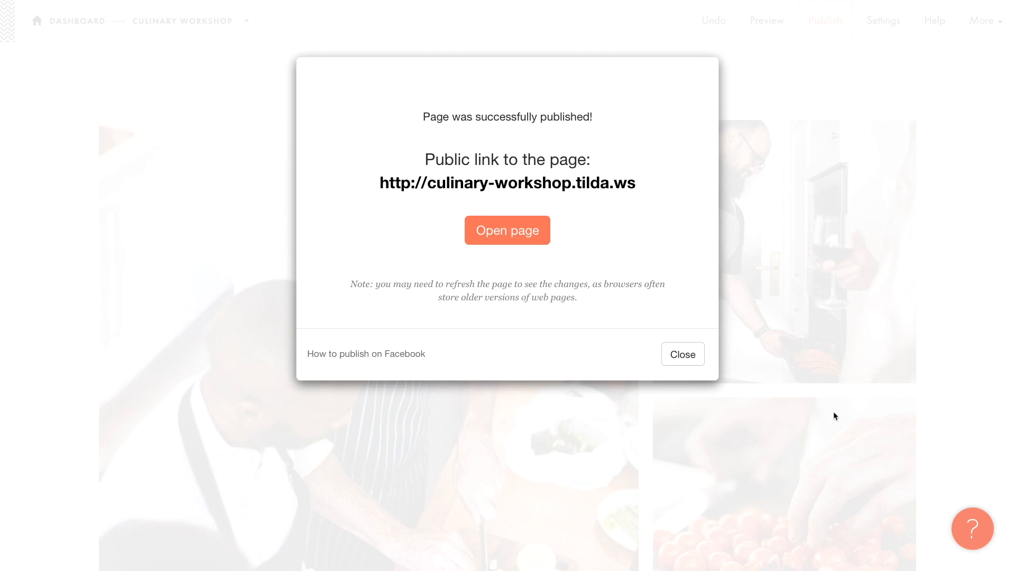
{"action": "left_click", "coordinate": [681, 354]}
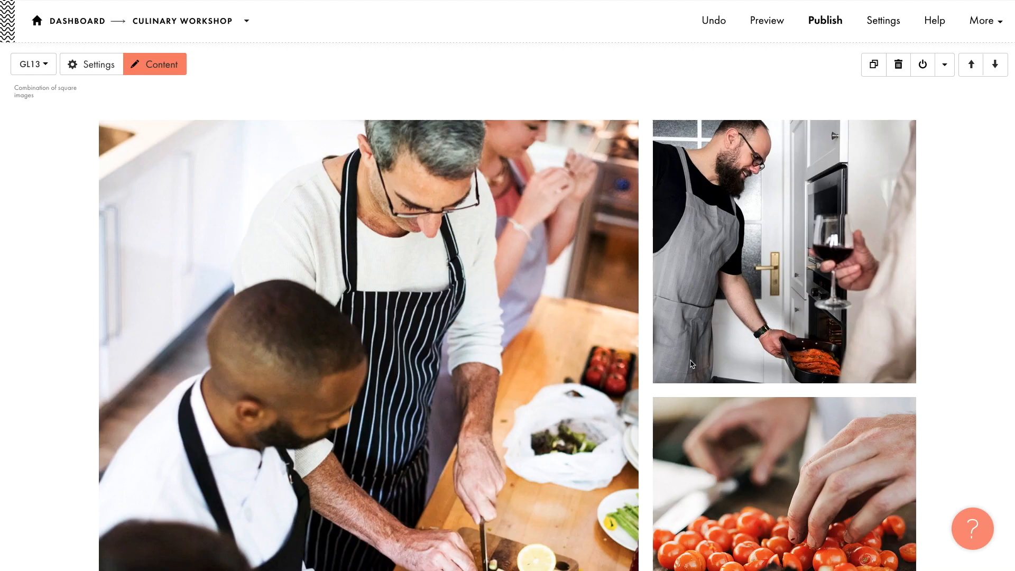
{"action": "left_click", "coordinate": [78, 21]}
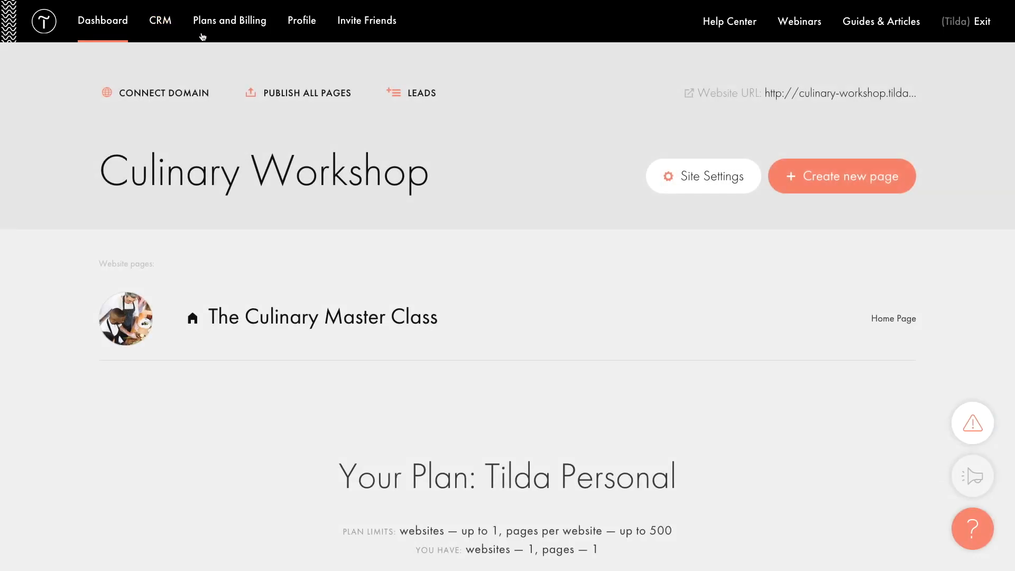
- Open the Tilda CRM board from Site Settings > Forms to see the new test lead
{"action": "left_click", "coordinate": [703, 176]}
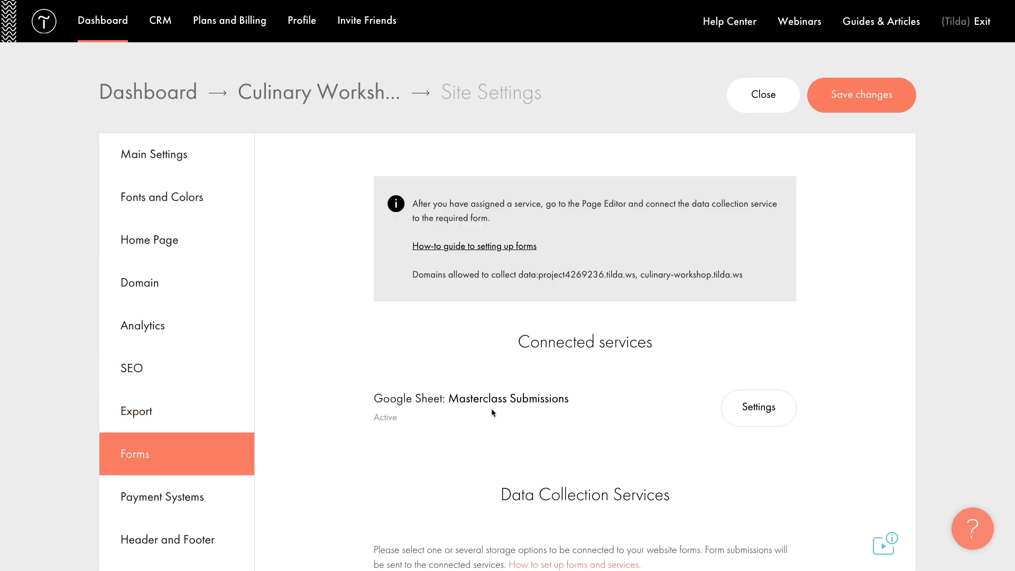
{"action": "left_click", "coordinate": [757, 407]}
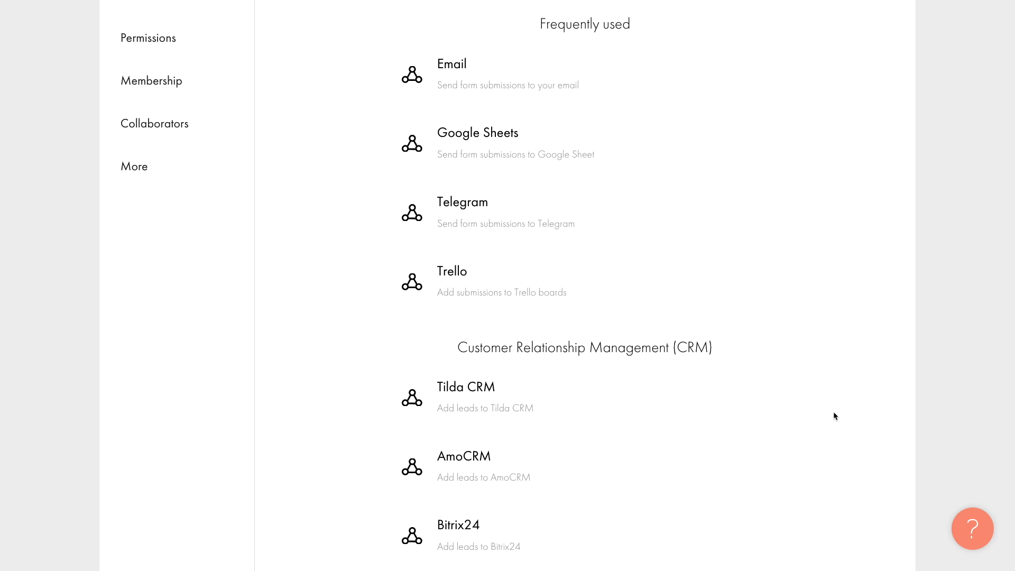
{"action": "mouse_move", "coordinate": [654, 402]}
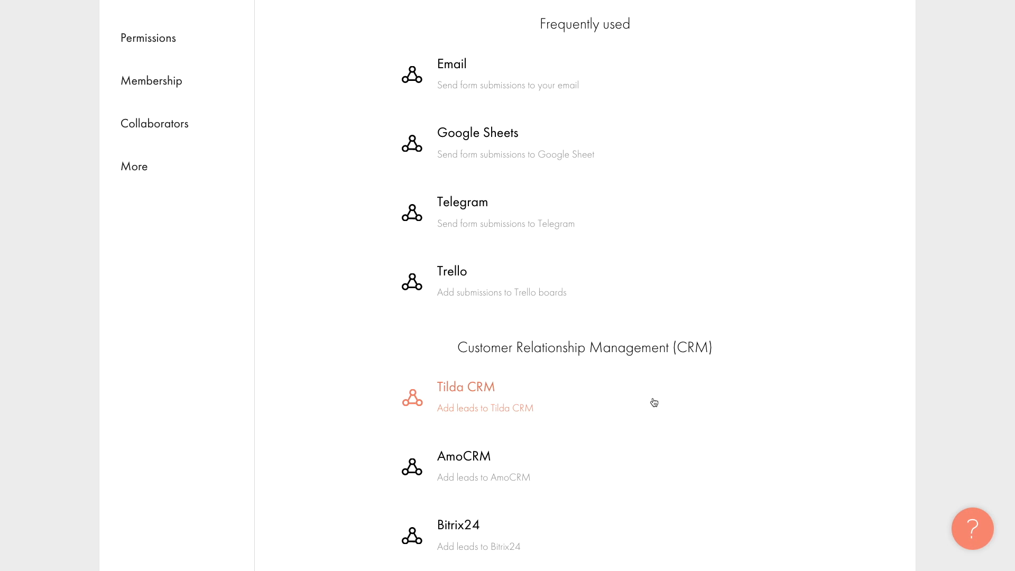
{"action": "left_click", "coordinate": [465, 387]}
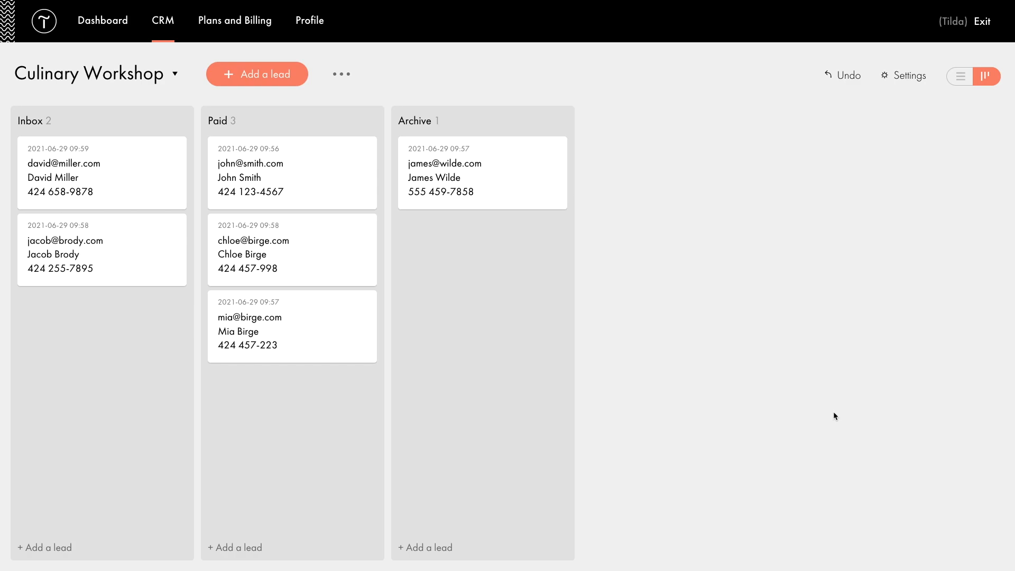
{"action": "mouse_move", "coordinate": [856, 292]}
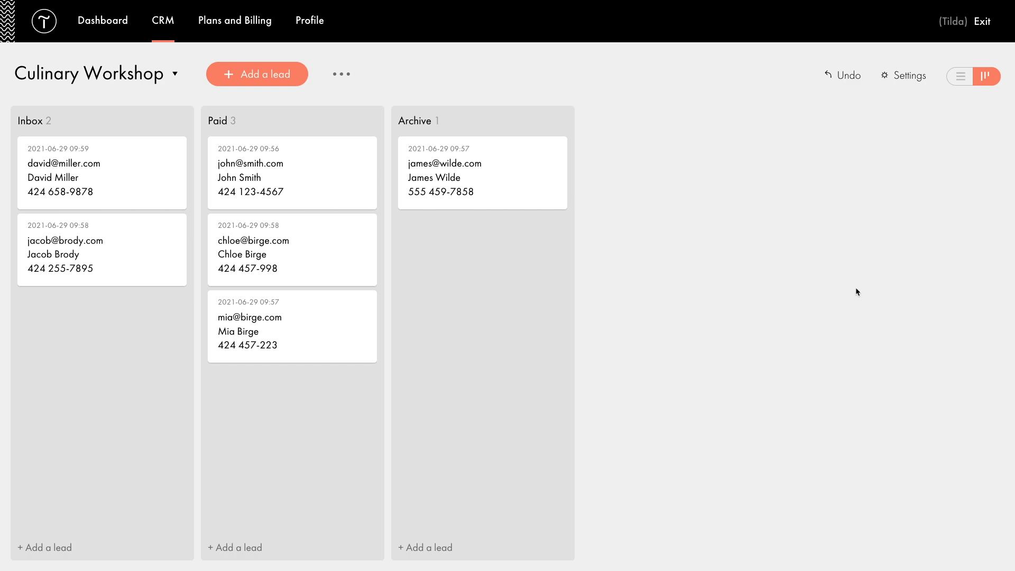
- View the CRM board's Fields and Sales Funnel Stages settings tabs
{"action": "left_click", "coordinate": [909, 75]}
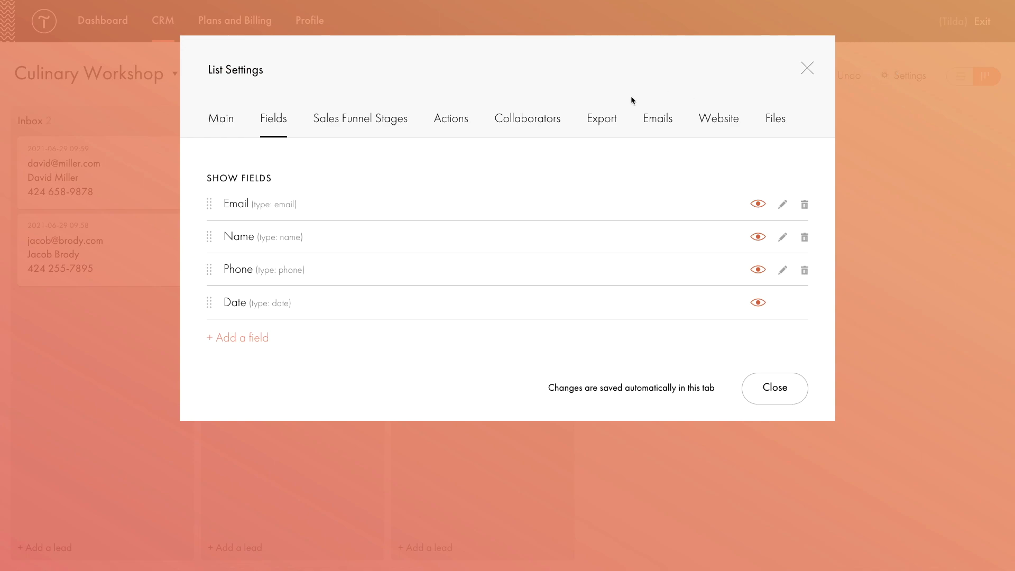
{"action": "left_click", "coordinate": [360, 119]}
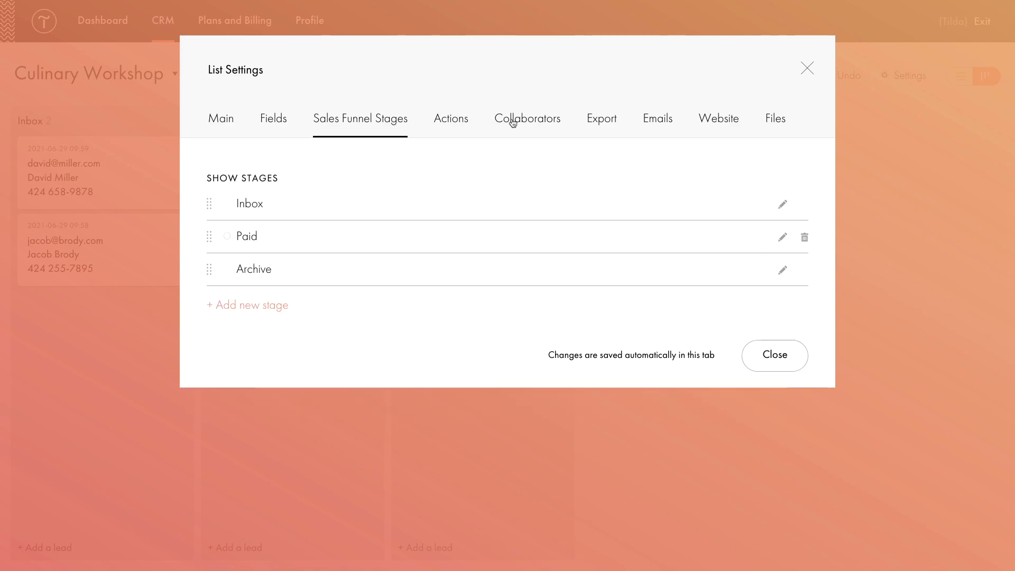
{"action": "left_click", "coordinate": [528, 119]}
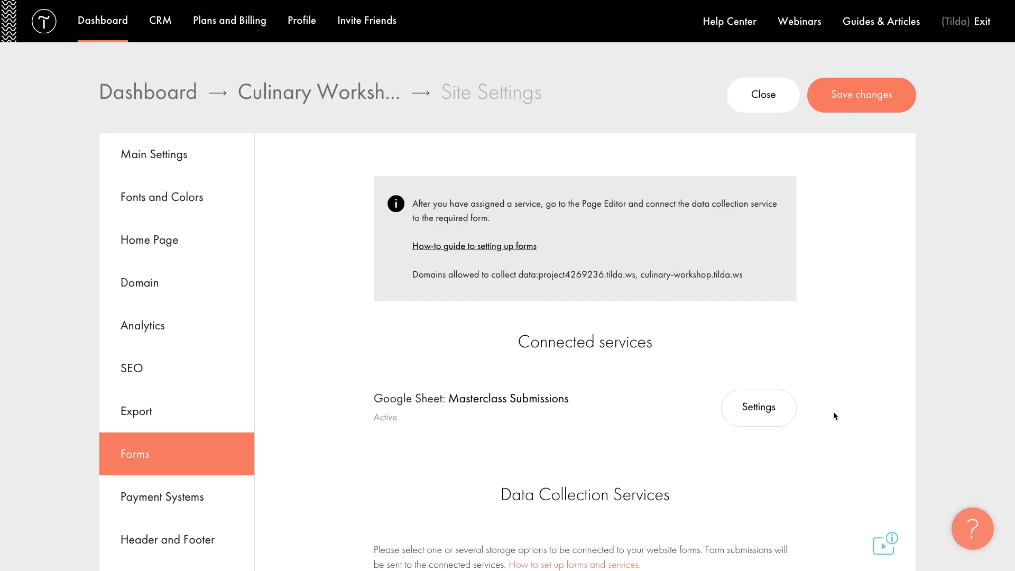
- Scroll the Forms services list down to Other and open the Members Area setup
{"action": "scroll", "scroll_direction": "down", "scroll_amount": 3}
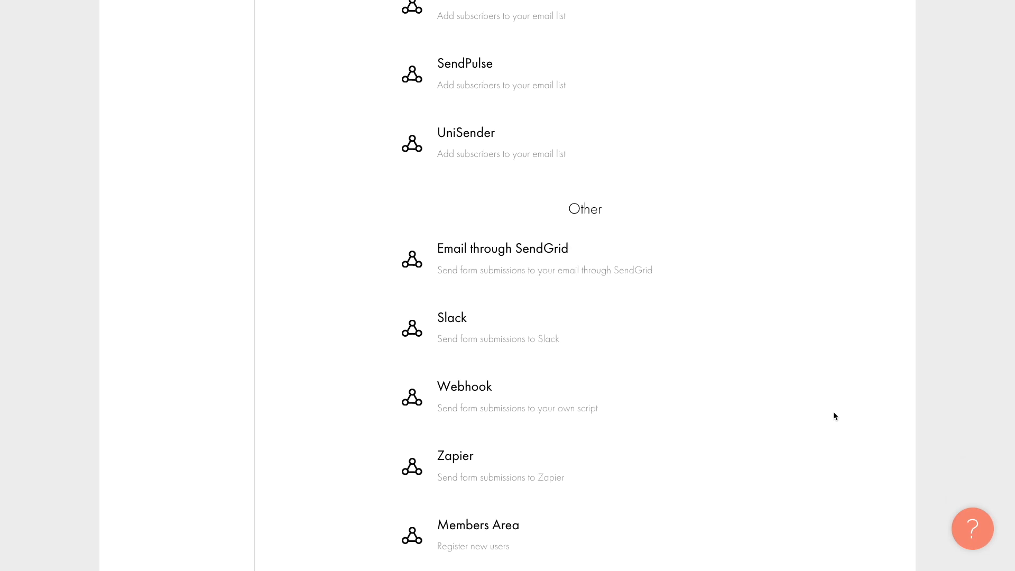
{"action": "scroll", "scroll_direction": "down", "scroll_amount": 3}
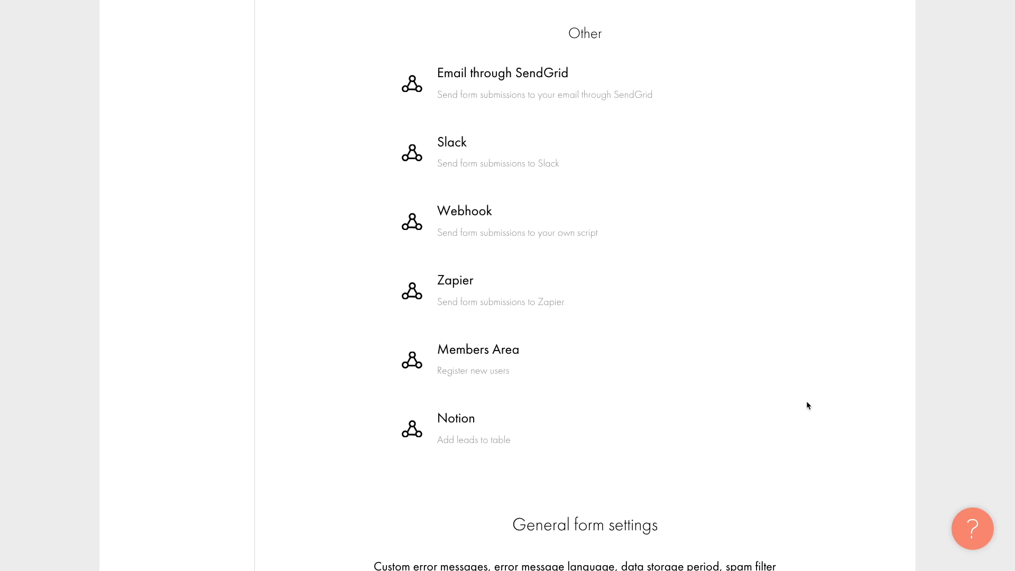
{"action": "mouse_move", "coordinate": [478, 350]}
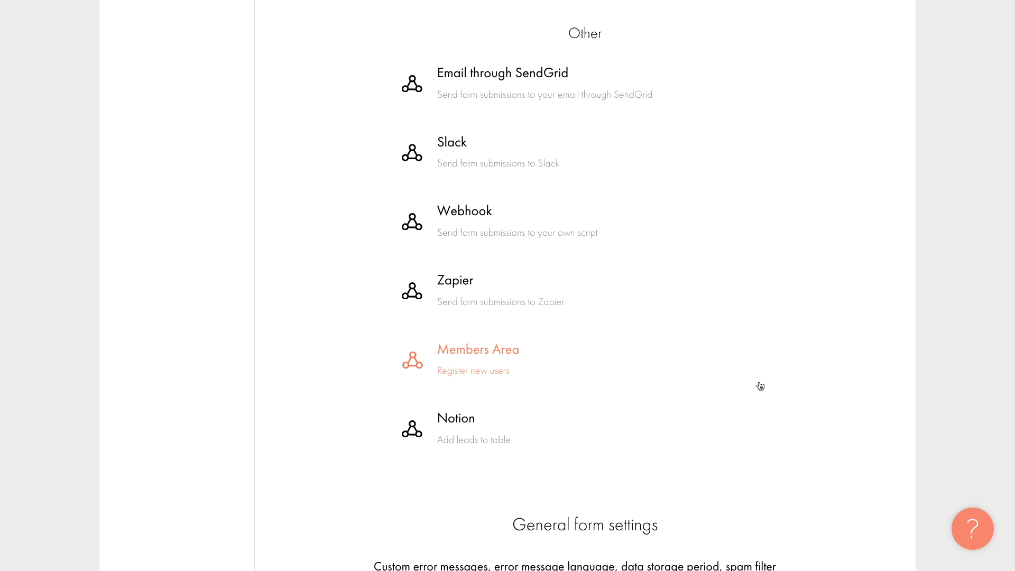
{"action": "left_click", "coordinate": [478, 349]}
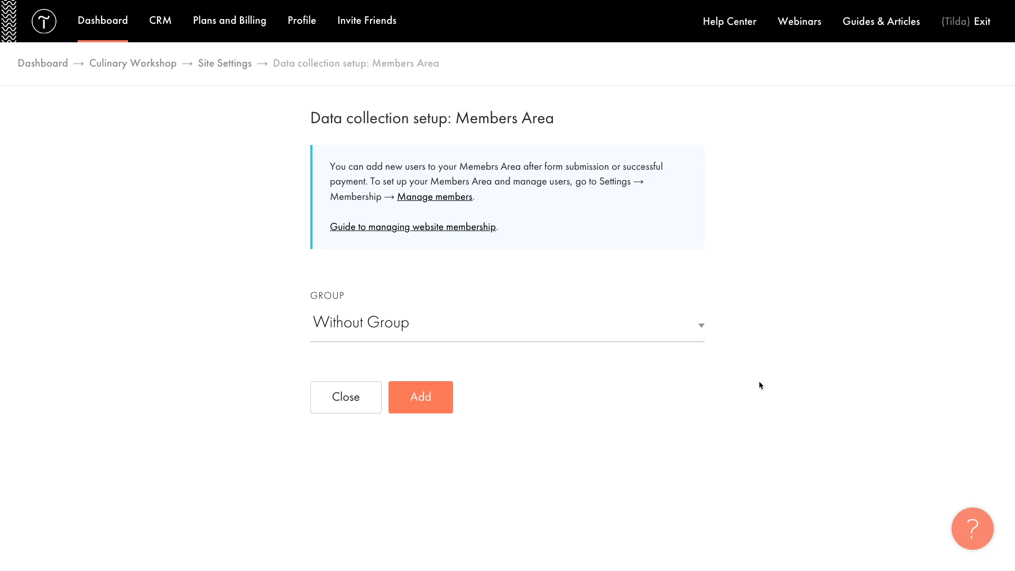
{"action": "mouse_move", "coordinate": [706, 349]}
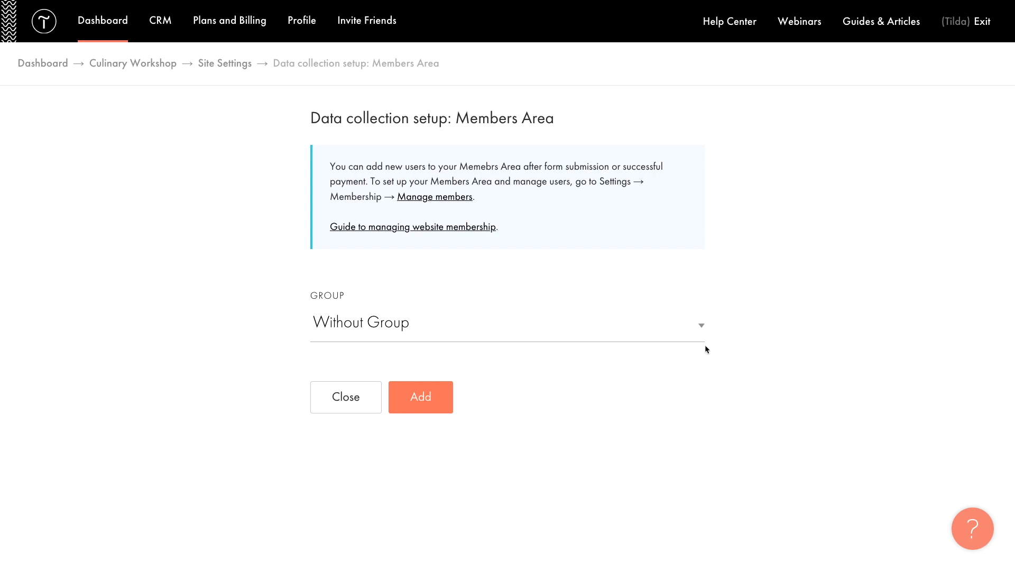
- Assign new members to the Culinary Workshop group and add the Members Area service
{"action": "left_click", "coordinate": [507, 322]}
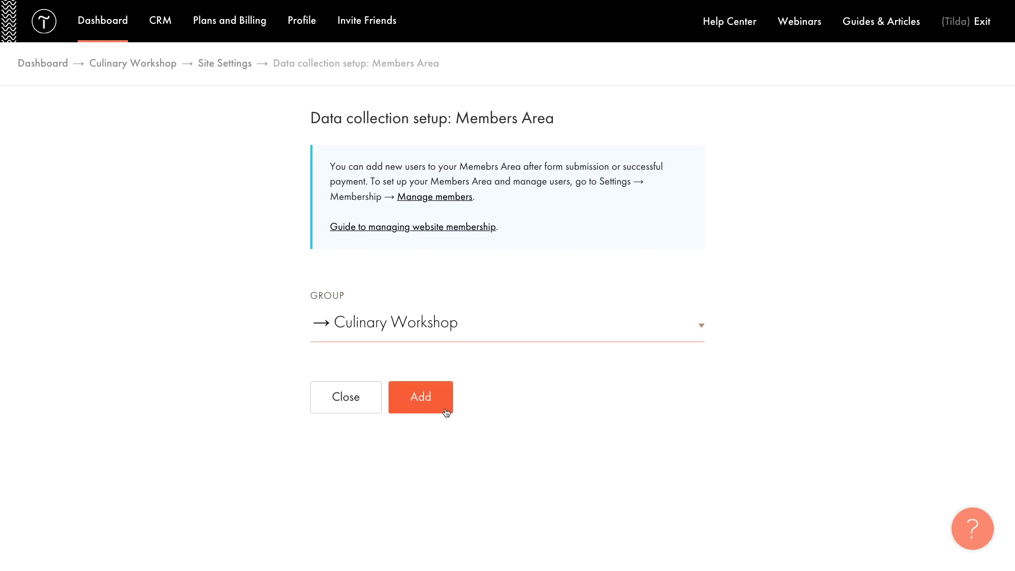
{"action": "left_click", "coordinate": [420, 397]}
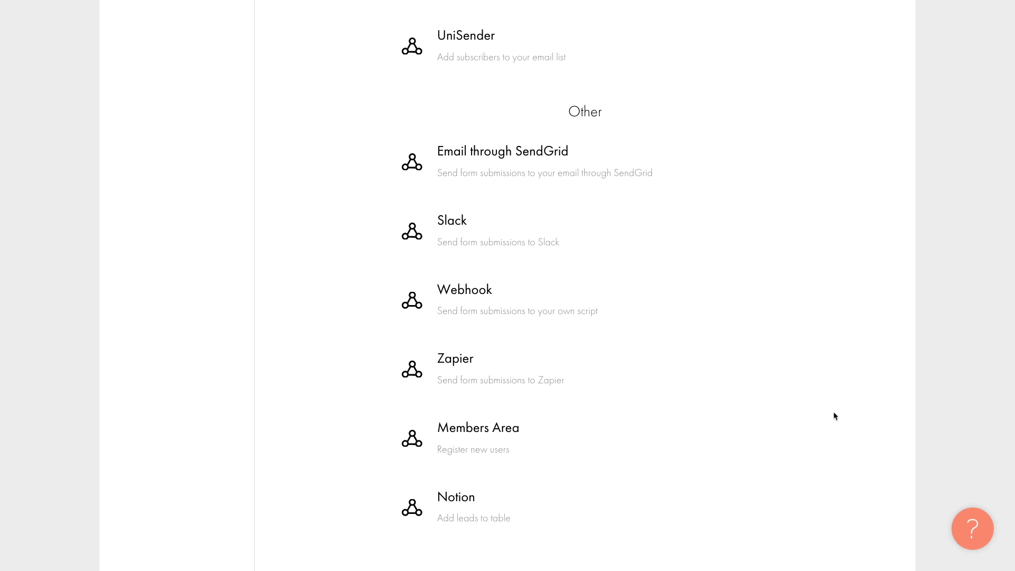
- Check that Members Area and Masterclass Submissions are active, then scroll to the general forms settings
{"action": "left_click", "coordinate": [464, 290]}
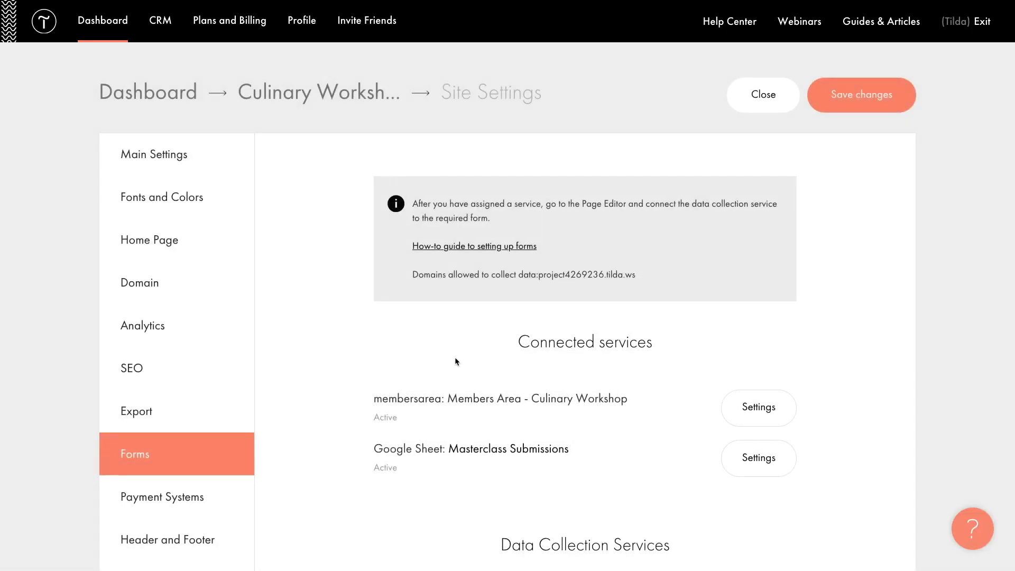
{"action": "scroll", "scroll_direction": "down", "scroll_amount": 3}
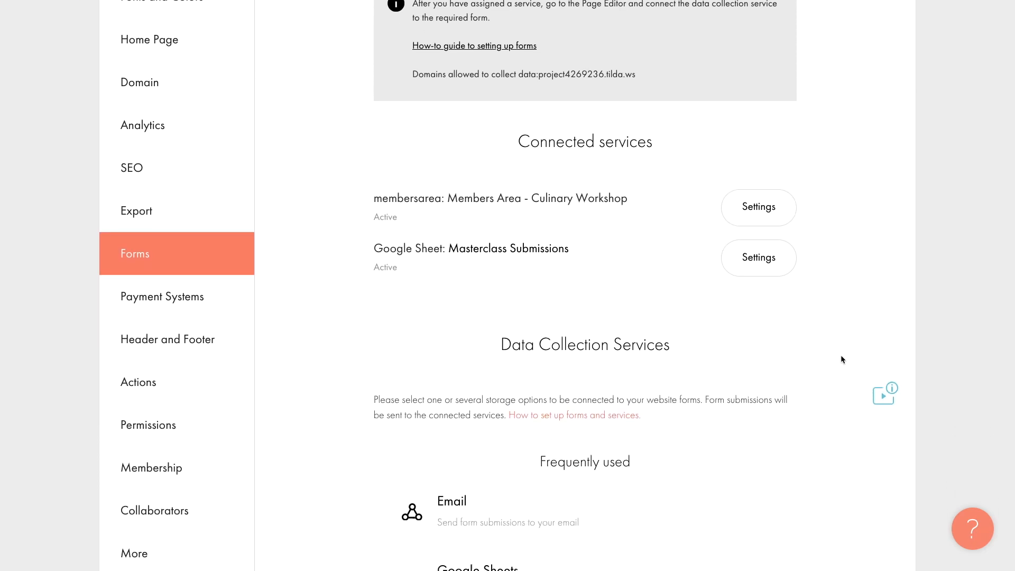
{"action": "scroll", "scroll_direction": "down", "scroll_amount": 3}
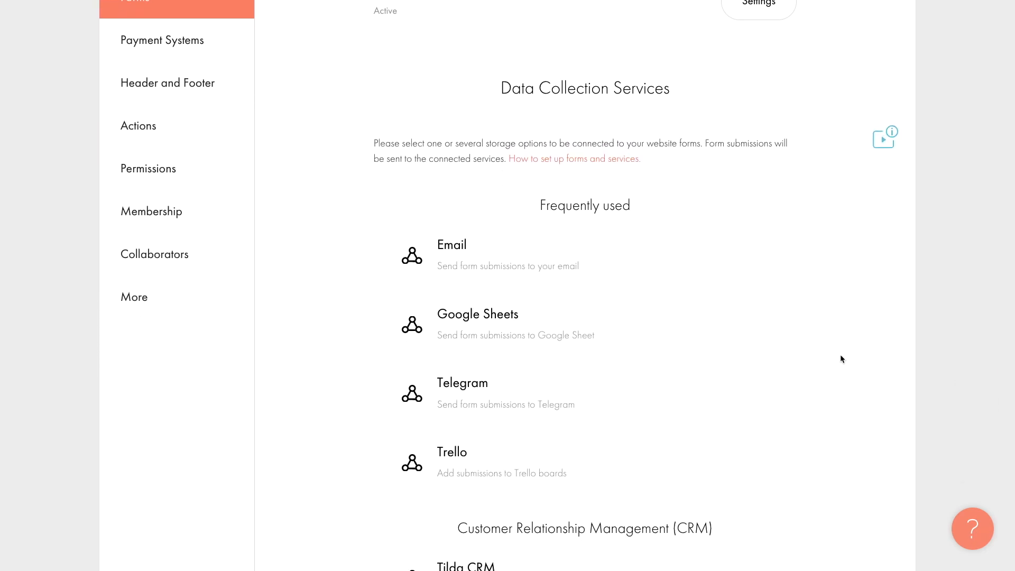
{"action": "scroll", "scroll_direction": "down", "scroll_amount": 3}
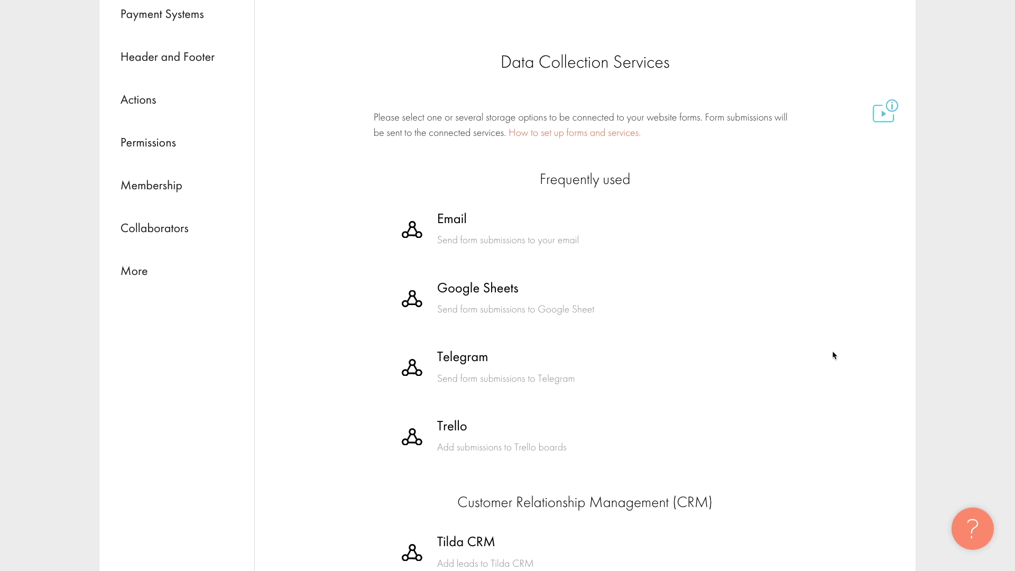
{"action": "scroll", "scroll_direction": "down", "scroll_amount": 3}
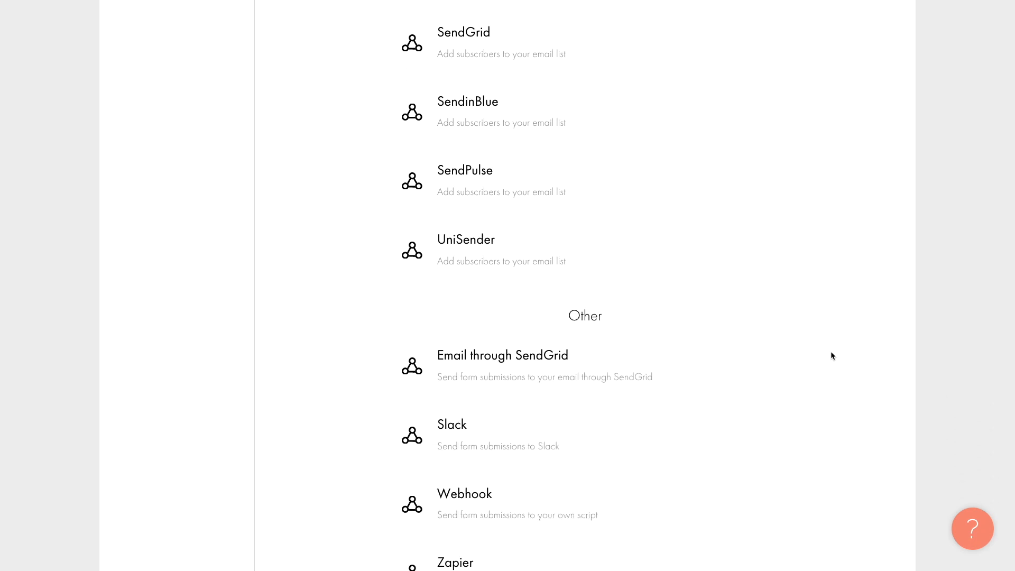
{"action": "scroll", "scroll_direction": "down", "scroll_amount": 3}
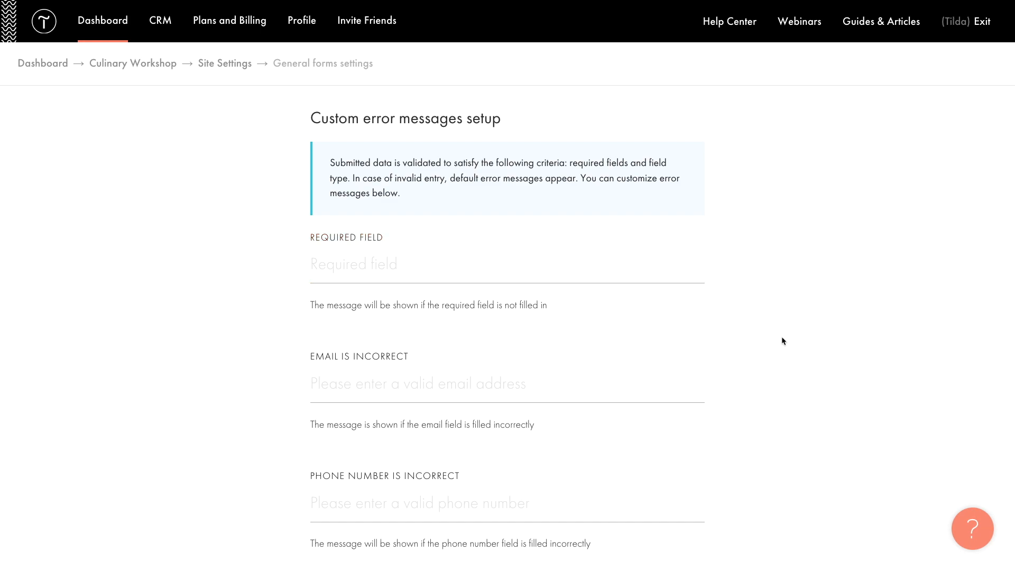
- Scroll through the general form settings and keep the submission storage period at 30 days
{"action": "scroll", "scroll_direction": "down", "scroll_amount": 3}
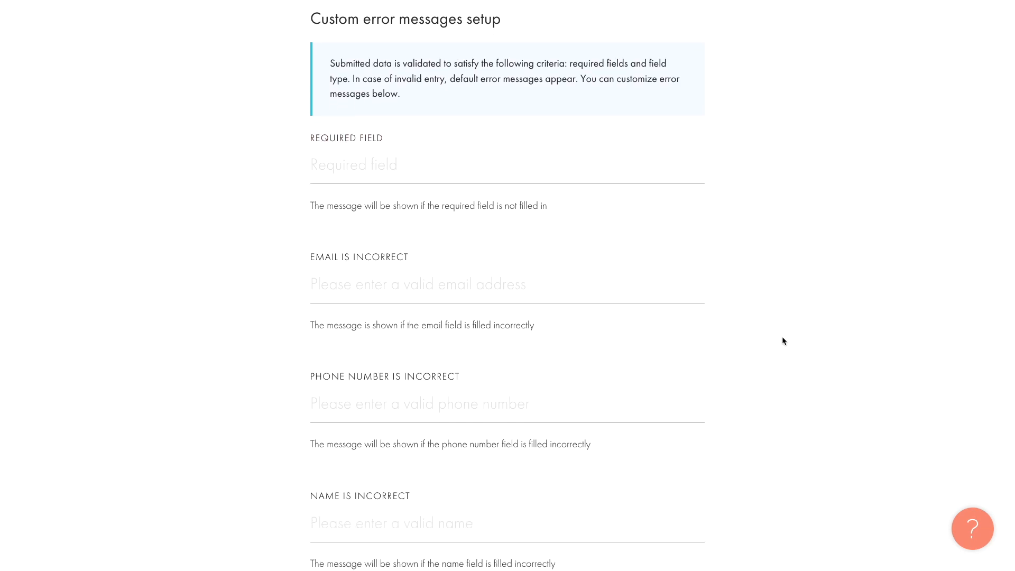
{"action": "scroll", "scroll_direction": "down", "scroll_amount": 3}
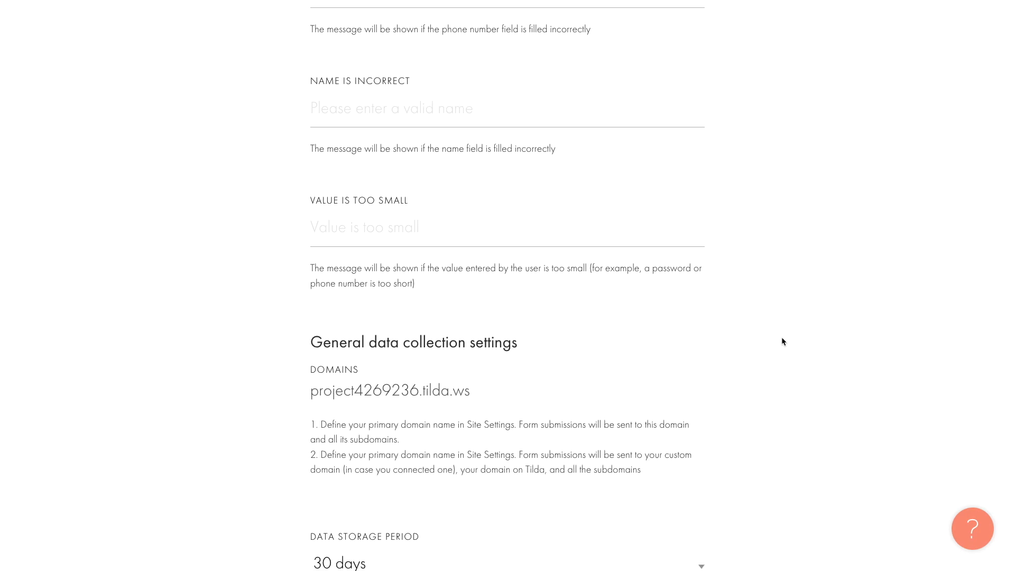
{"action": "scroll", "scroll_direction": "down", "scroll_amount": 3}
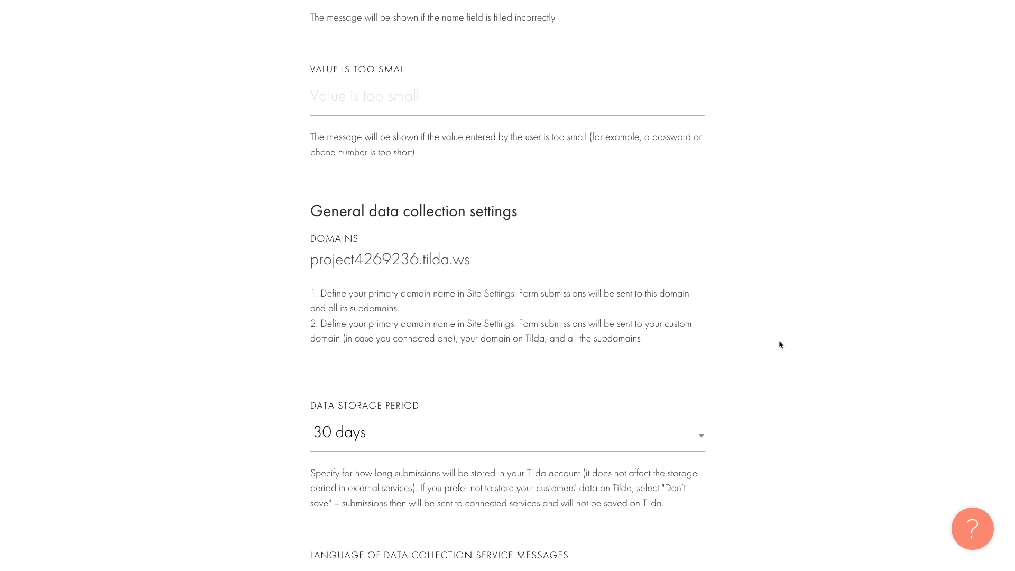
{"action": "left_click", "coordinate": [507, 432]}
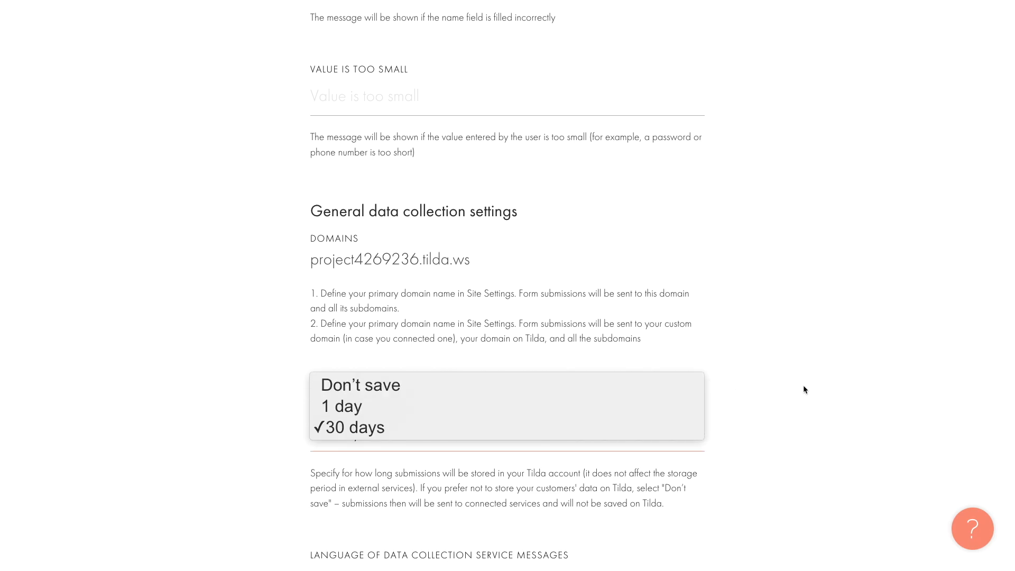
{"action": "left_click", "coordinate": [357, 426]}
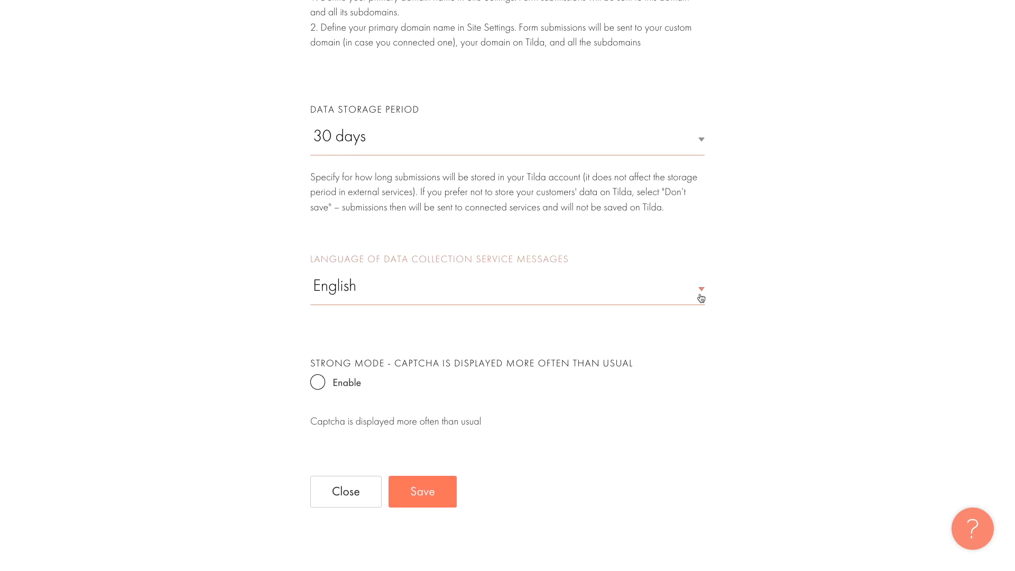
{"action": "mouse_move", "coordinate": [372, 387]}
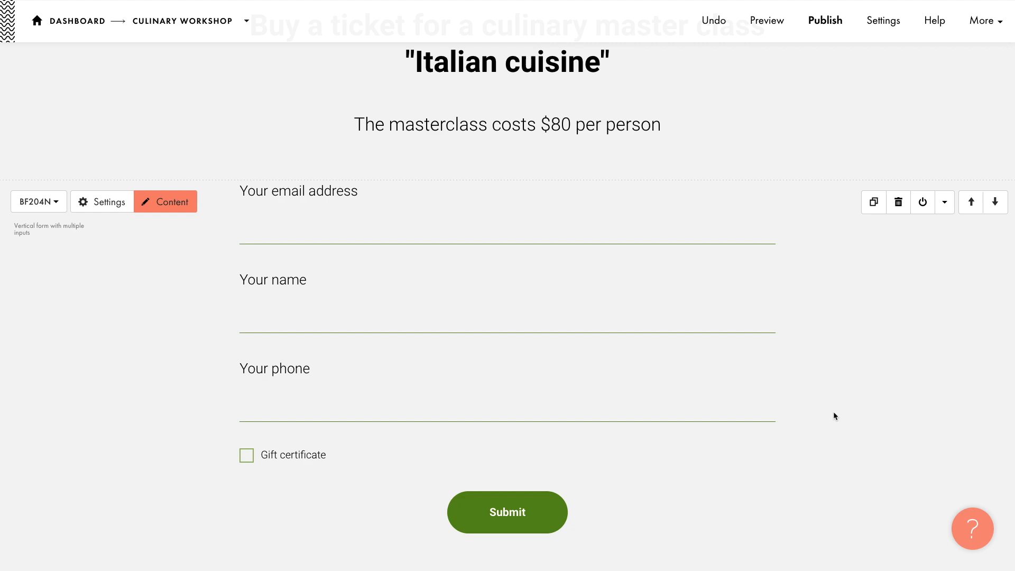
{"action": "mouse_move", "coordinate": [616, 336]}
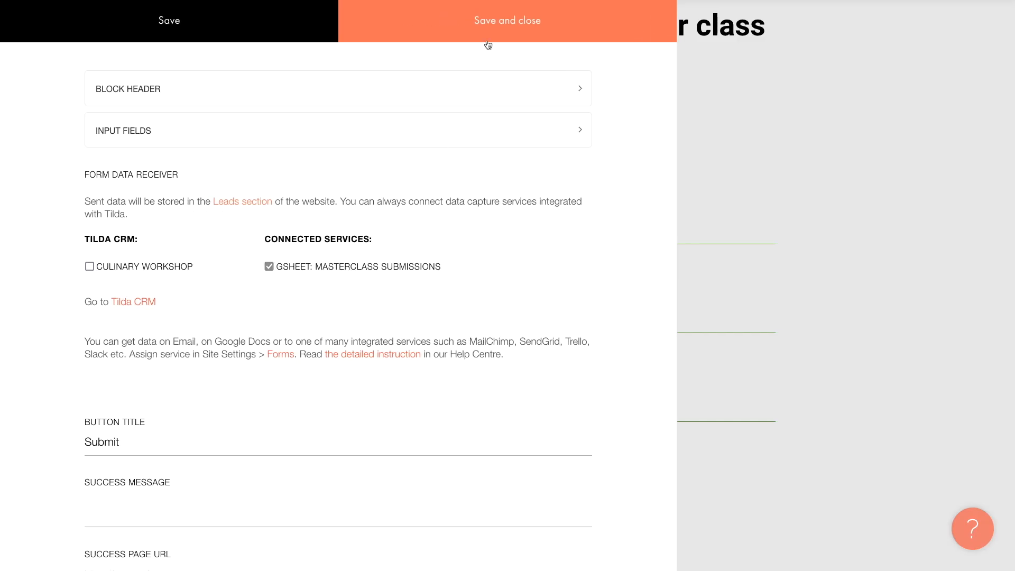
- Save the form block content and republish the Culinary Workshop page
{"action": "left_click", "coordinate": [508, 20]}
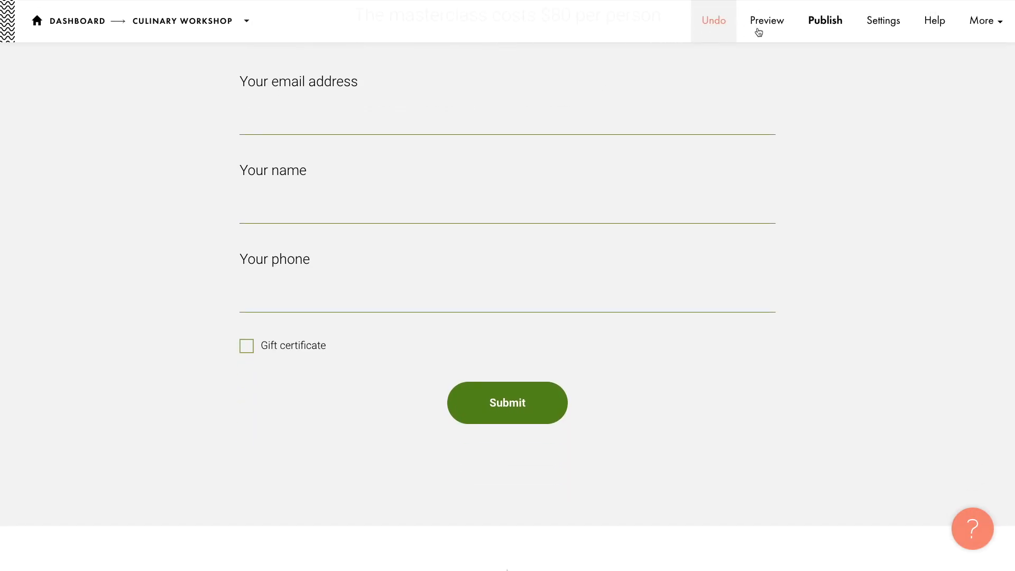
{"action": "left_click", "coordinate": [825, 20]}
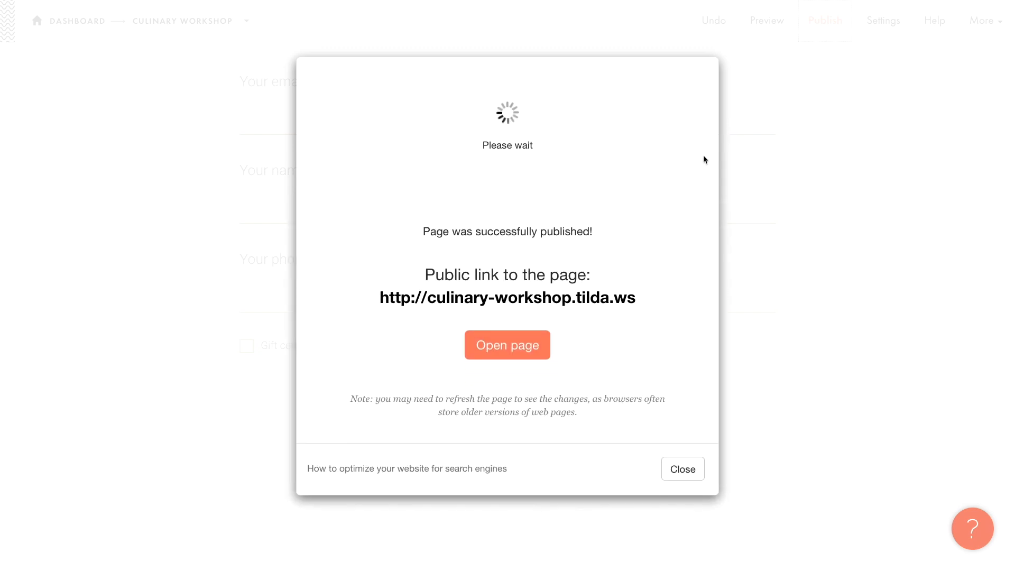
{"action": "left_click", "coordinate": [682, 469]}
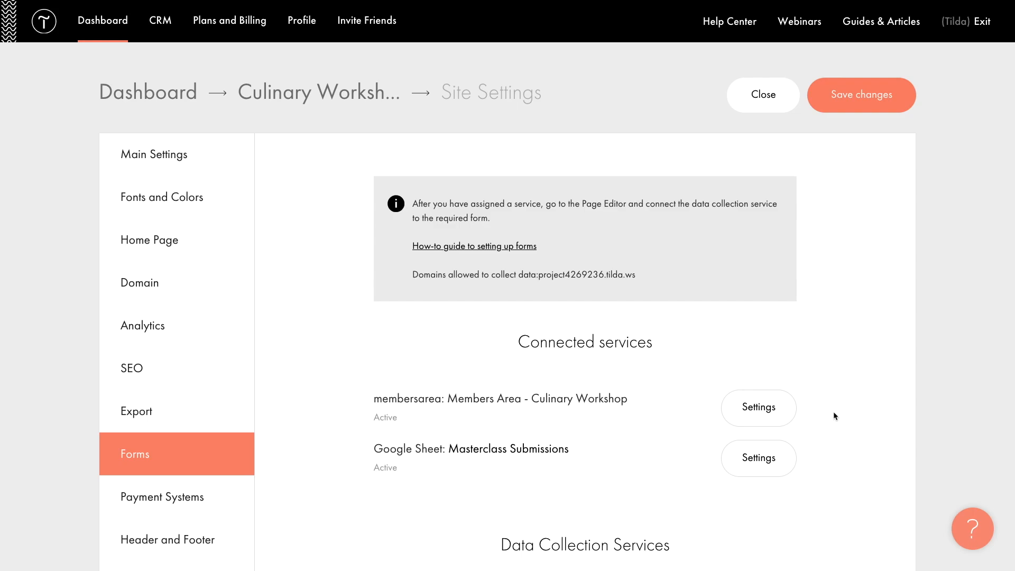
{"action": "mouse_move", "coordinate": [607, 439]}
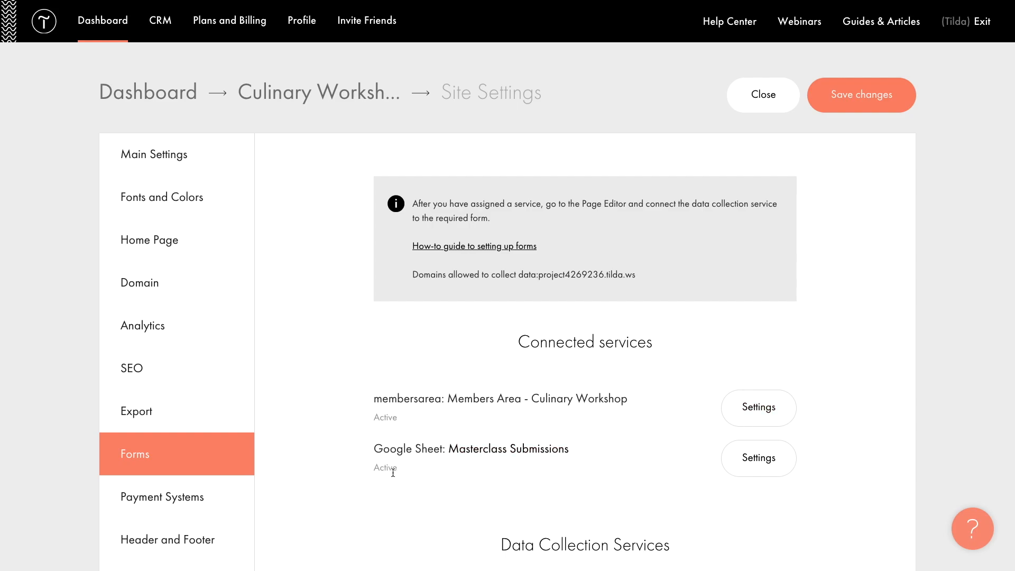
{"action": "mouse_move", "coordinate": [841, 491]}
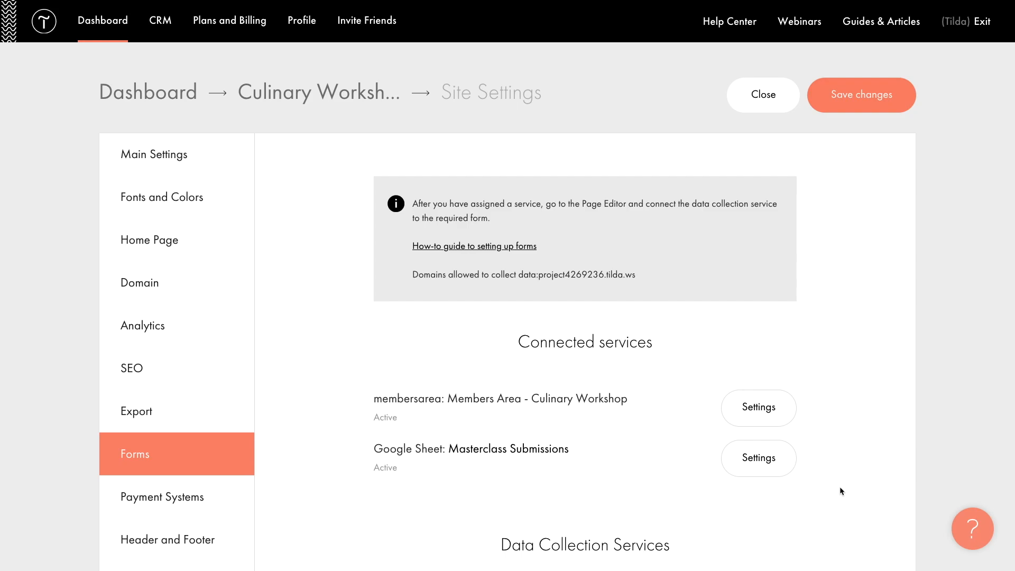
- Scroll the Forms services list to confirm both services are active, then open the Help Center
{"action": "scroll", "scroll_direction": "down", "scroll_amount": 3}
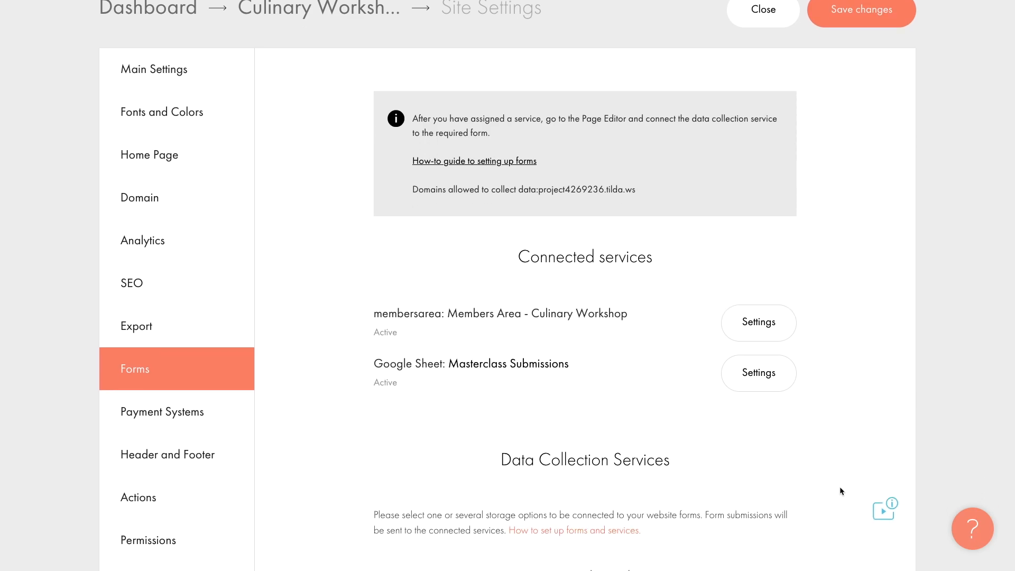
{"action": "scroll", "scroll_direction": "down", "scroll_amount": 3}
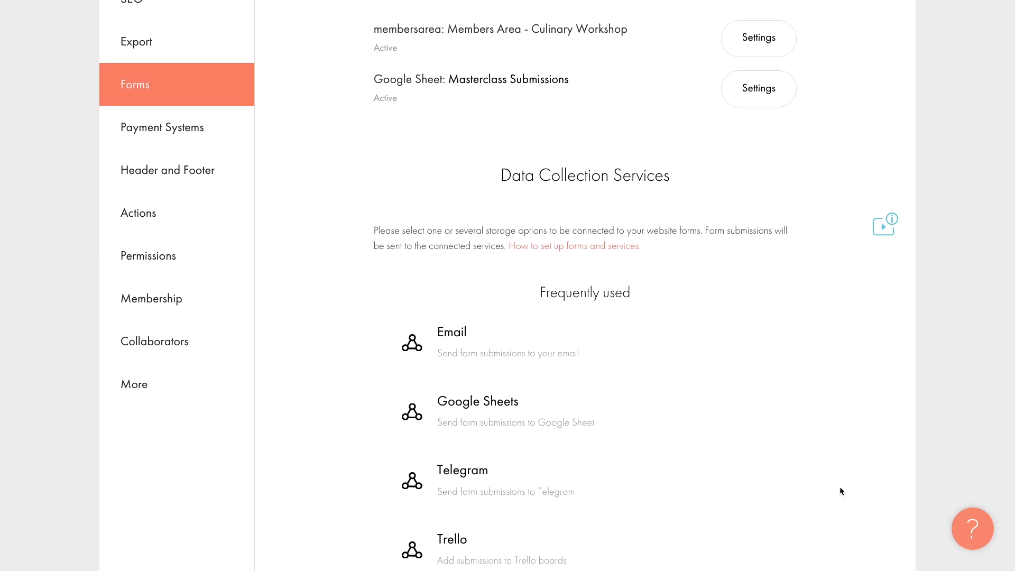
{"action": "scroll", "scroll_direction": "down", "scroll_amount": 3}
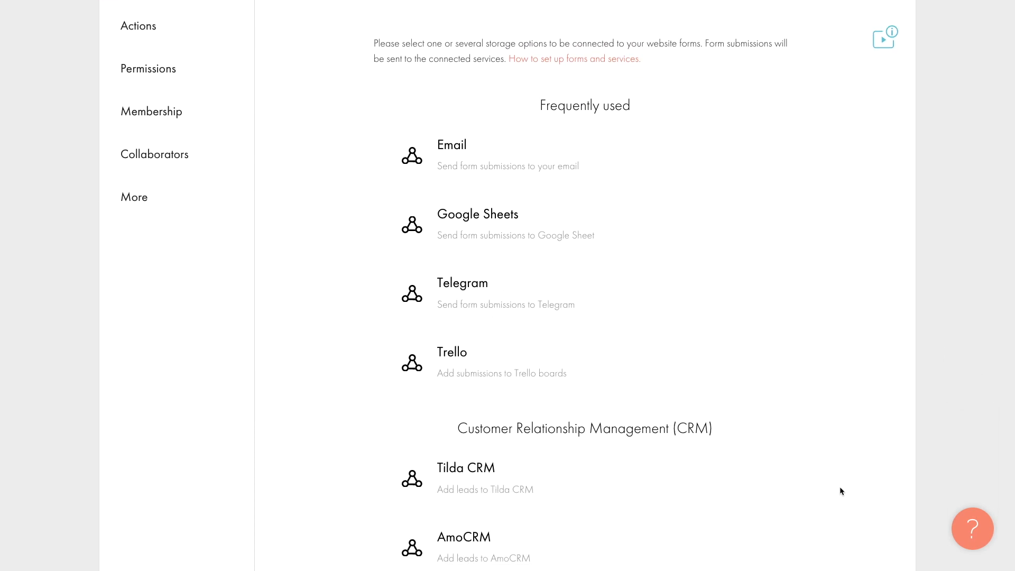
{"action": "scroll", "scroll_direction": "down", "scroll_amount": 3}
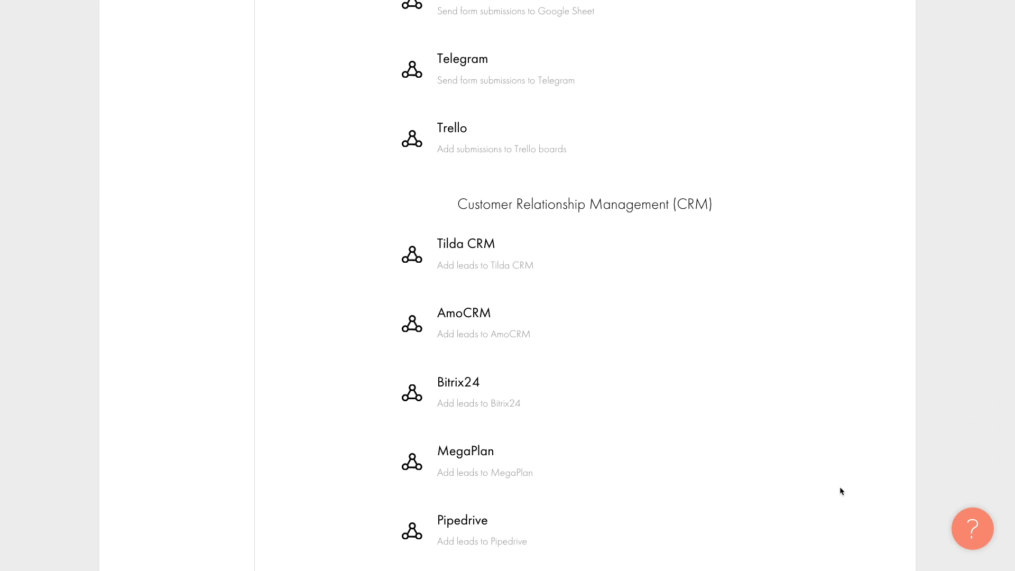
{"action": "scroll", "scroll_direction": "down", "scroll_amount": 3}
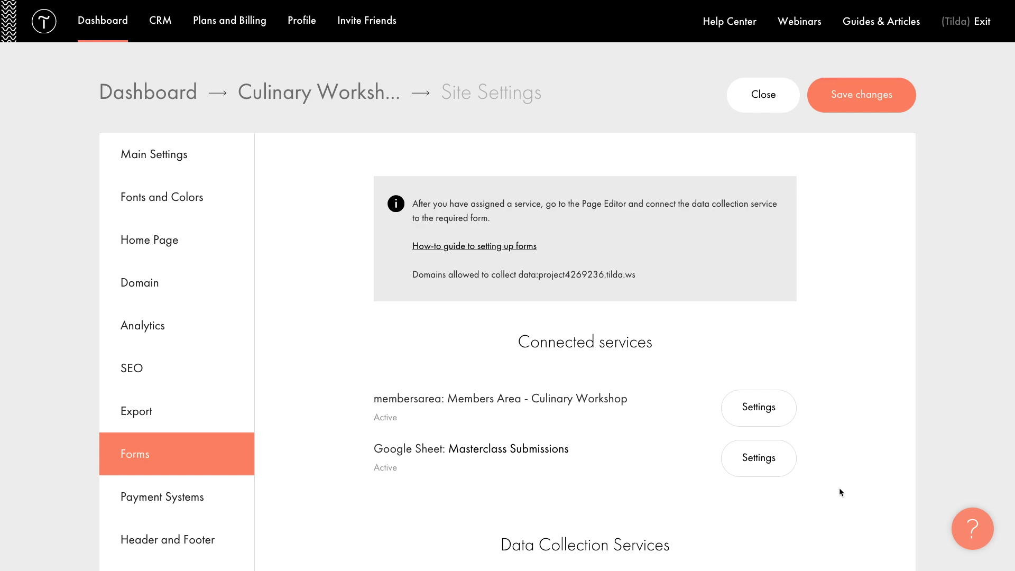
{"action": "left_click", "coordinate": [729, 21]}
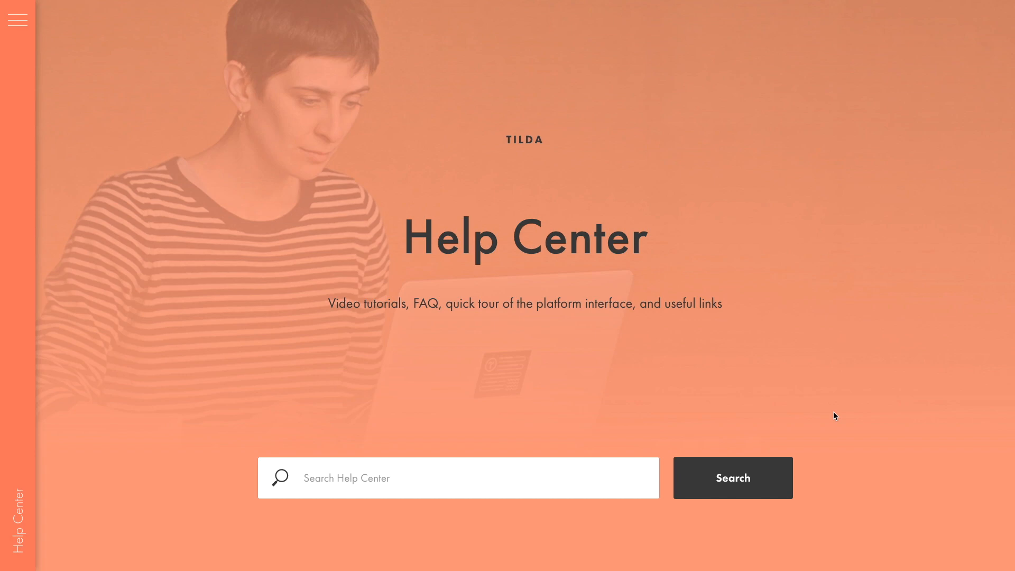
- Show the Help Center's contents sidebar listing the Forms guides
{"action": "left_click", "coordinate": [17, 20]}
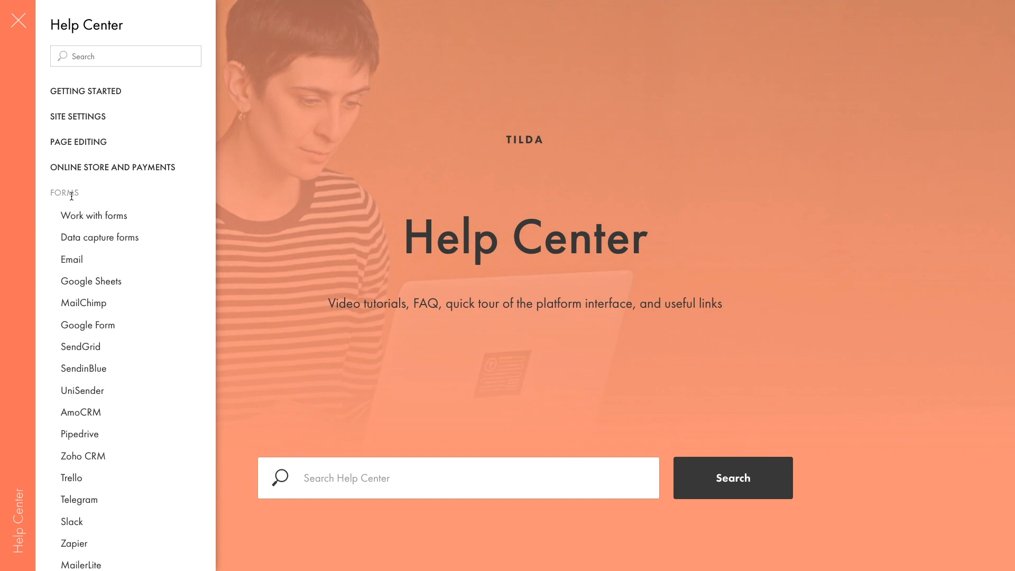
{"action": "mouse_move", "coordinate": [193, 271]}
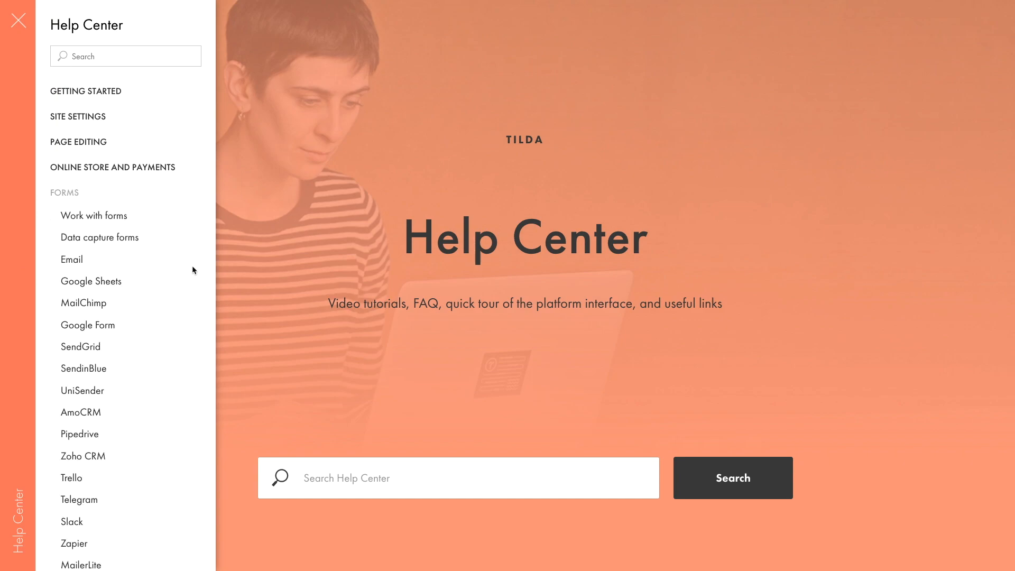